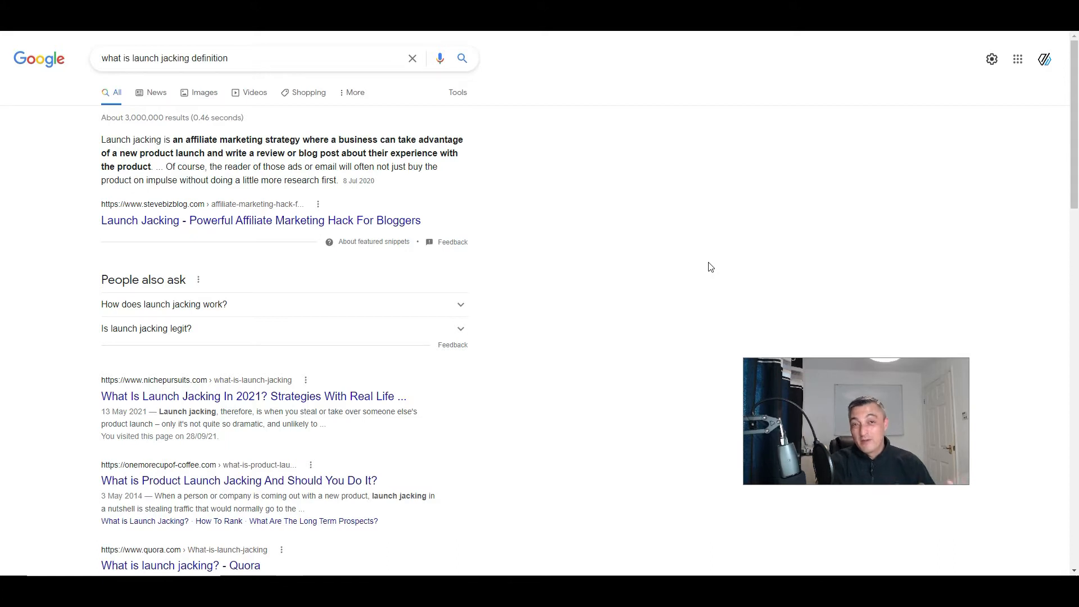
mouse_move(208, 150)
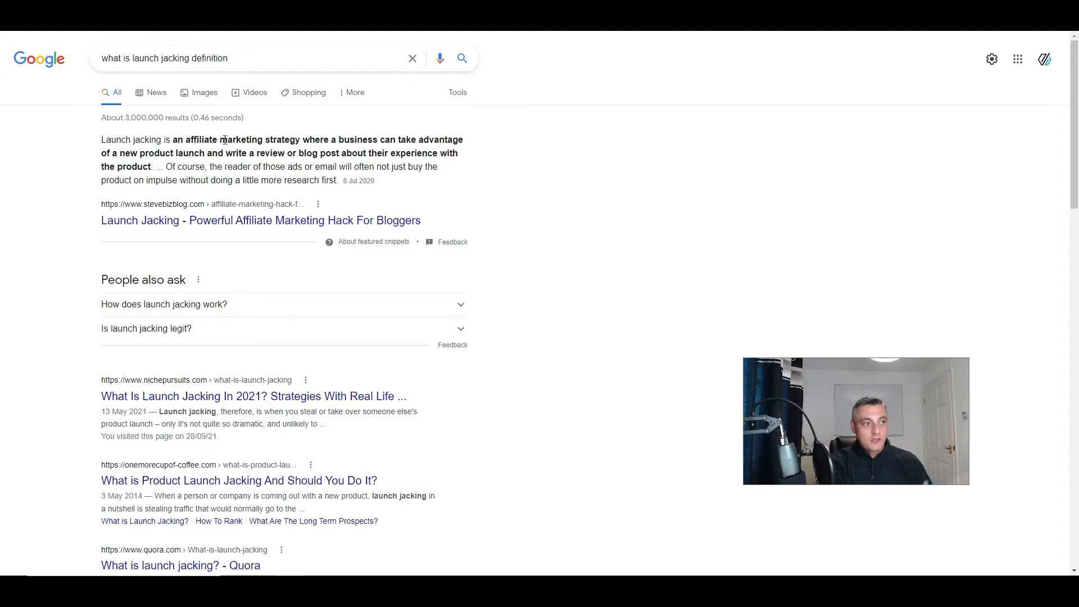
mouse_move(240, 162)
type("\"shaun's 7 days to instant profits review\"")
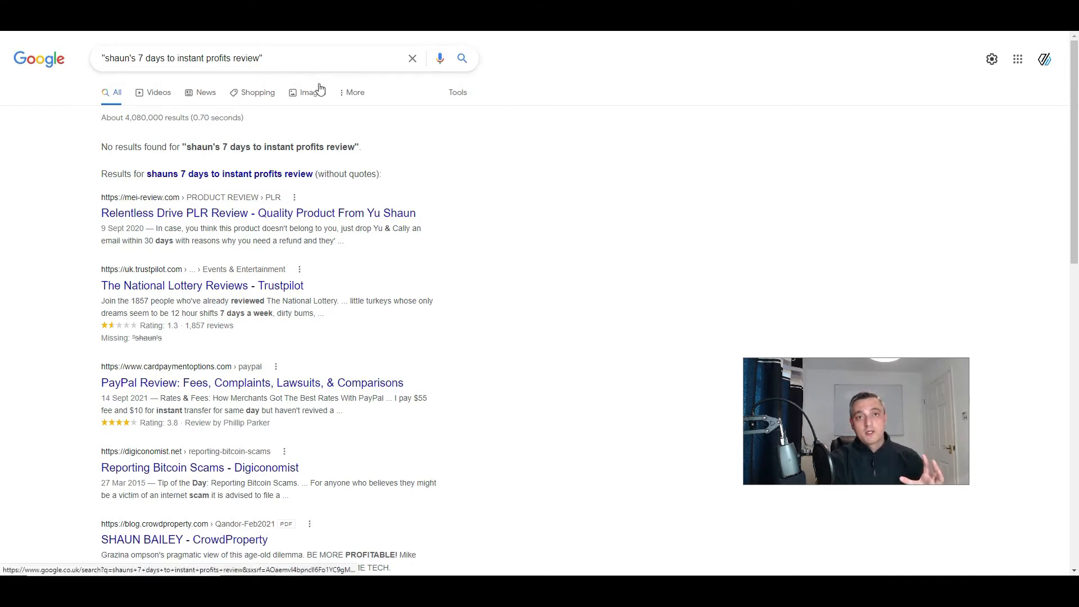
mouse_move(307, 92)
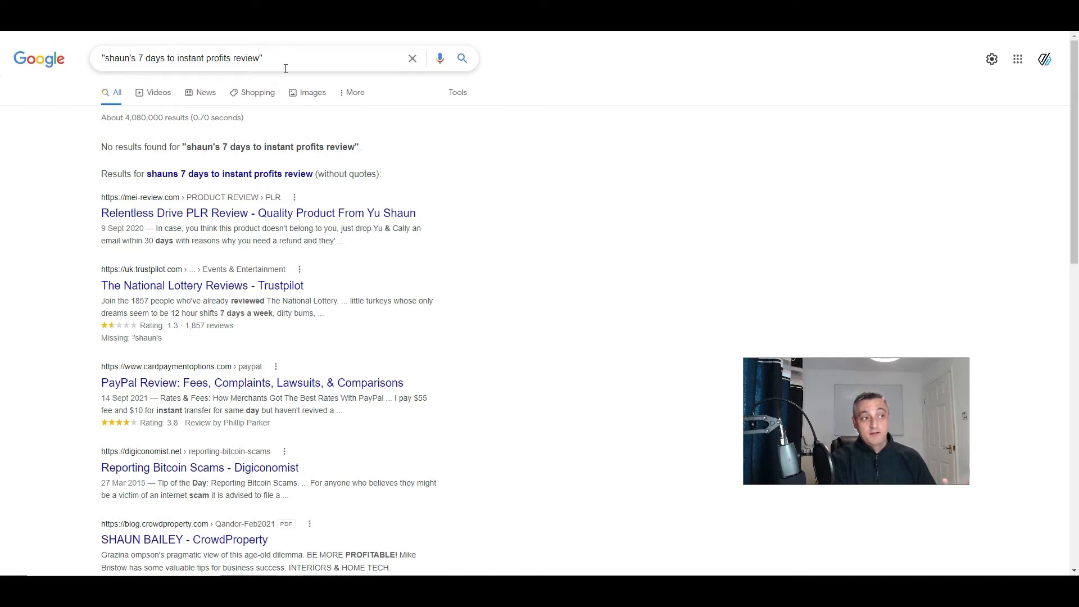
mouse_move(189, 146)
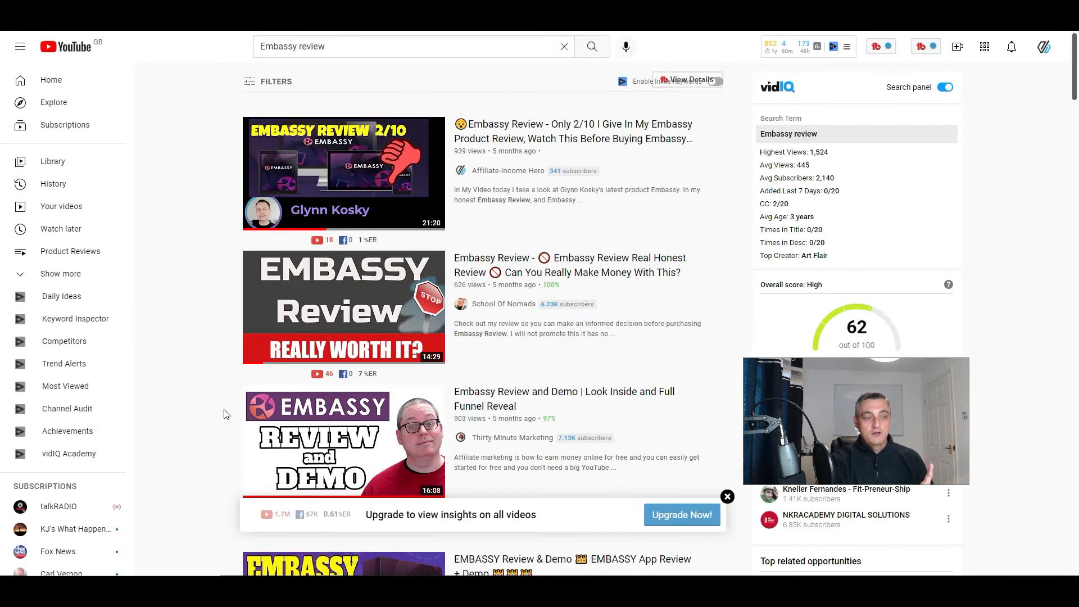
mouse_move(718, 221)
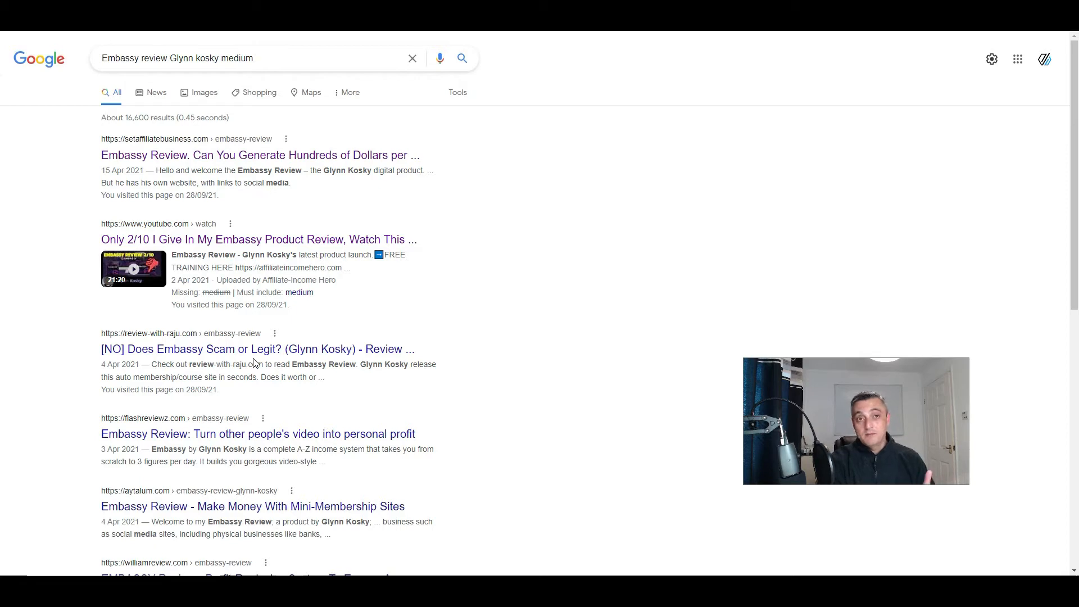
mouse_move(377, 313)
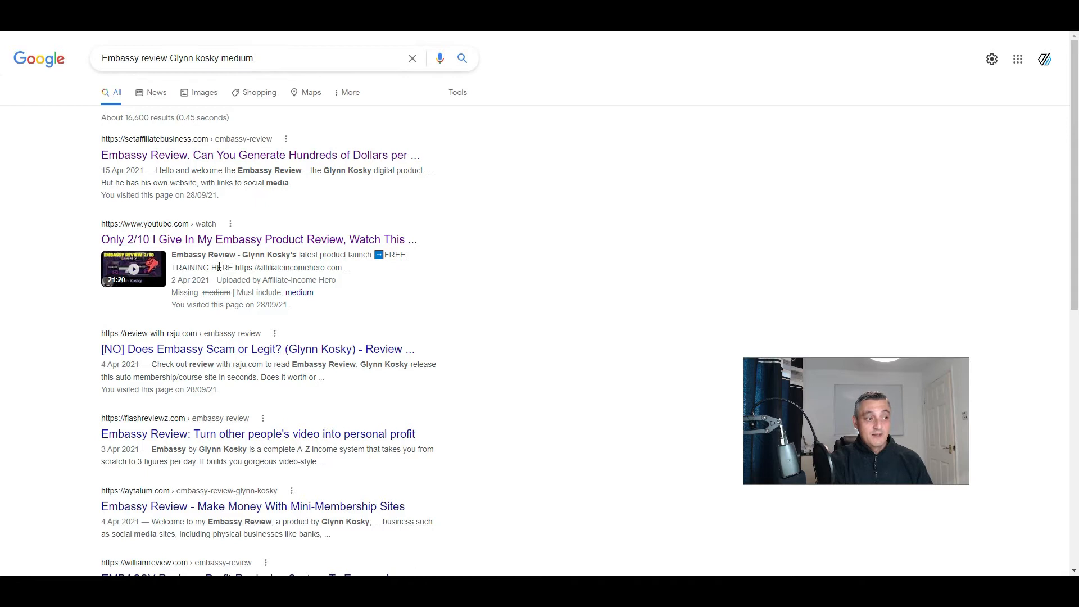
mouse_move(323, 264)
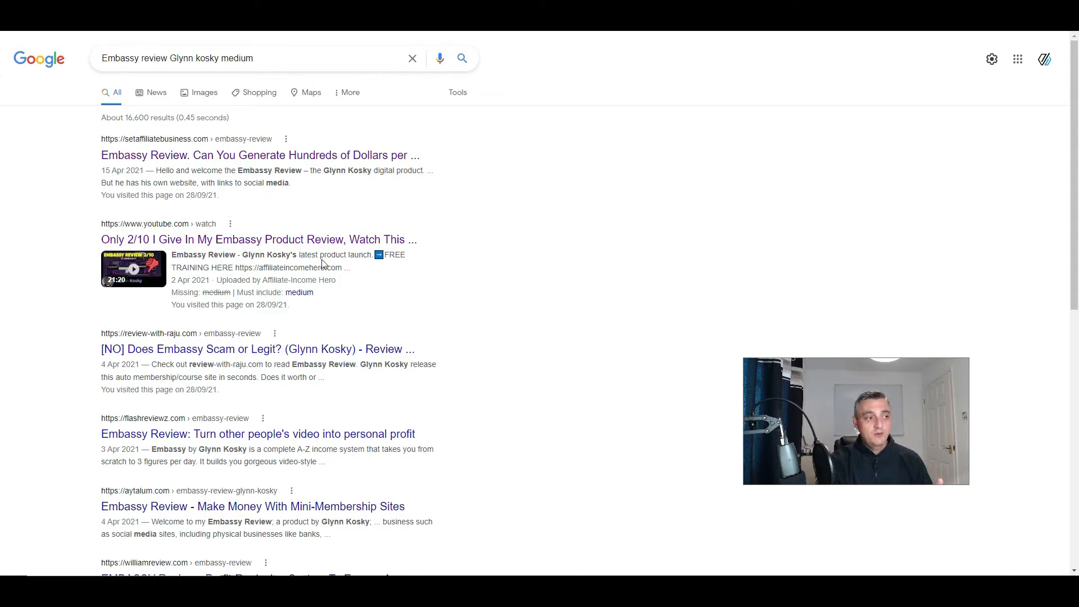
mouse_move(435, 207)
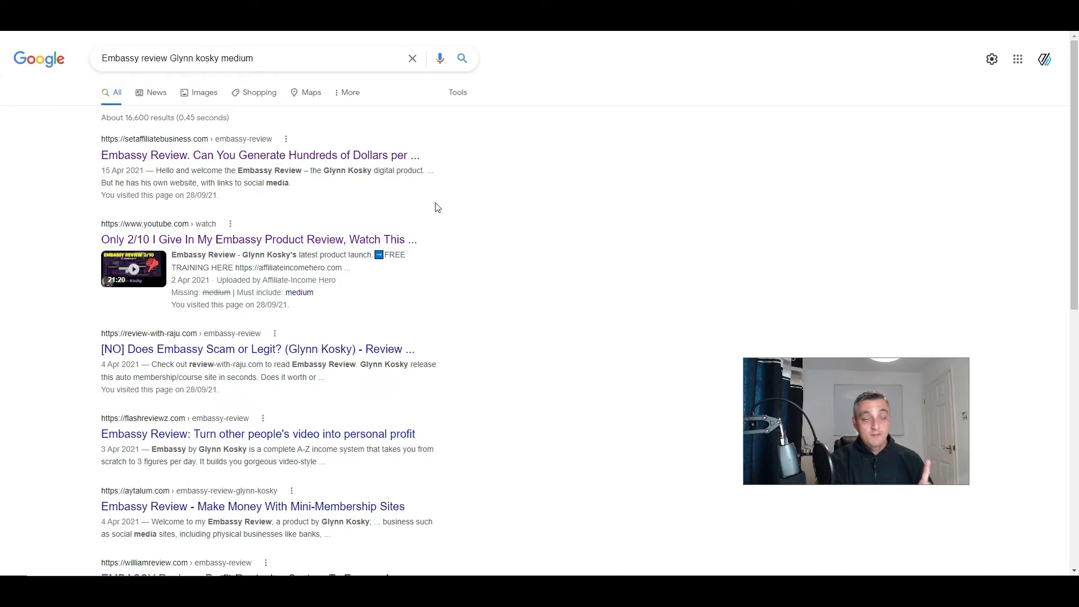
mouse_move(468, 192)
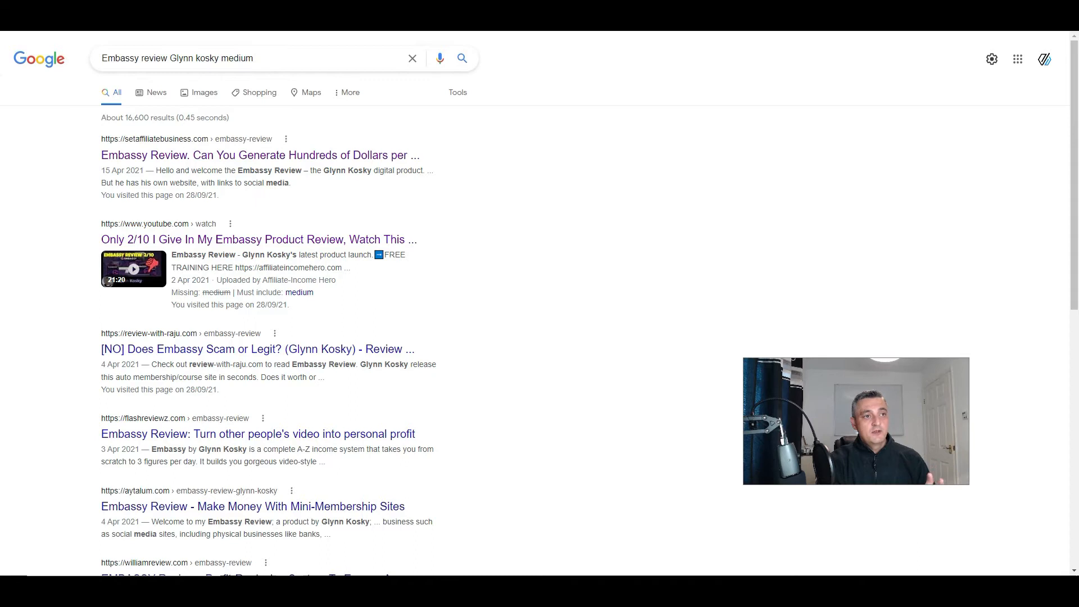
- Open the first setaffiliatebusiness.com Embassy Review article and skim its introduction and quick overview
left_click(259, 155)
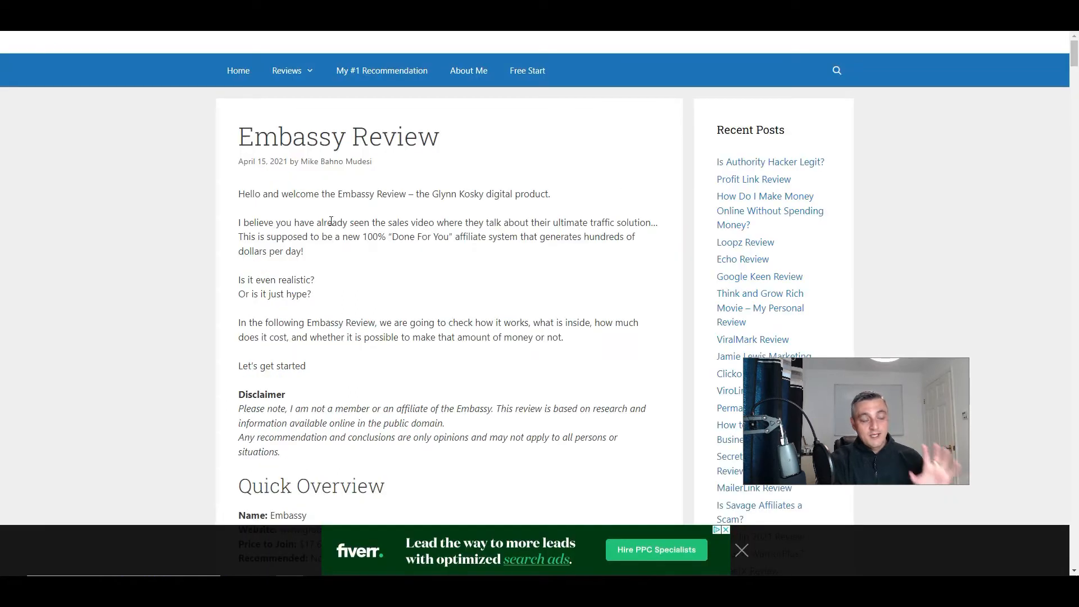
scroll("down", 3)
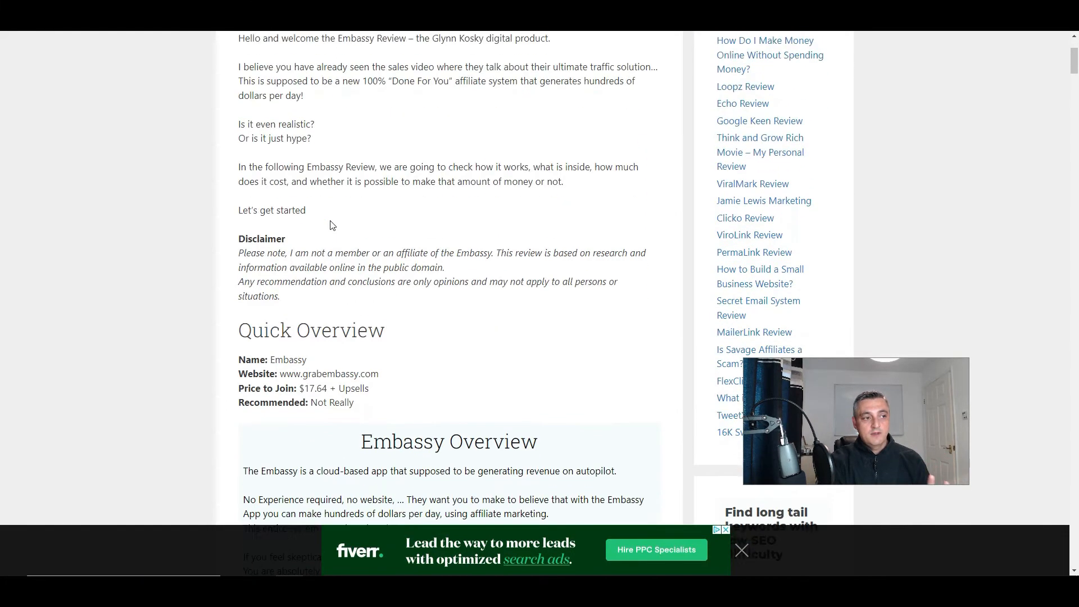
scroll("up", 3)
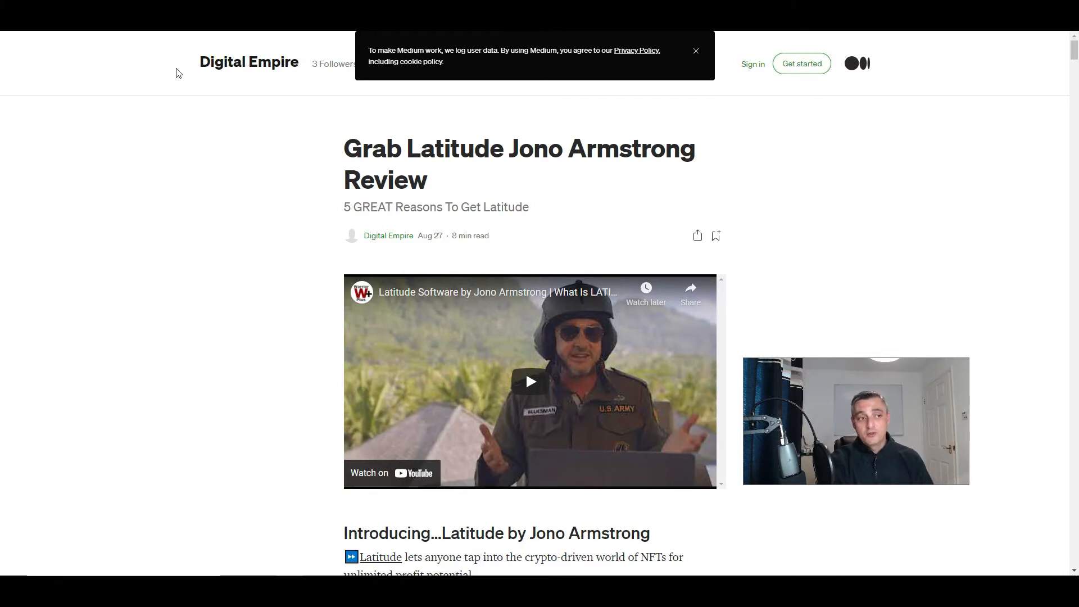
- Scroll through the illustrated steps of the Medium 'Grab Latitude Jono Armstrong Review' article
scroll("down", 3)
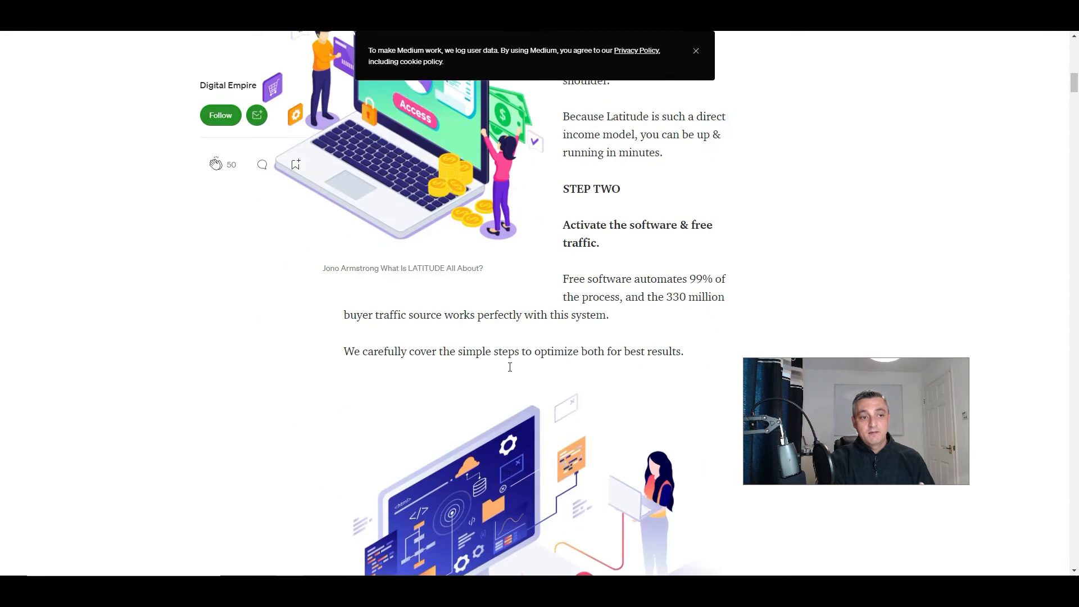
scroll("down", 3)
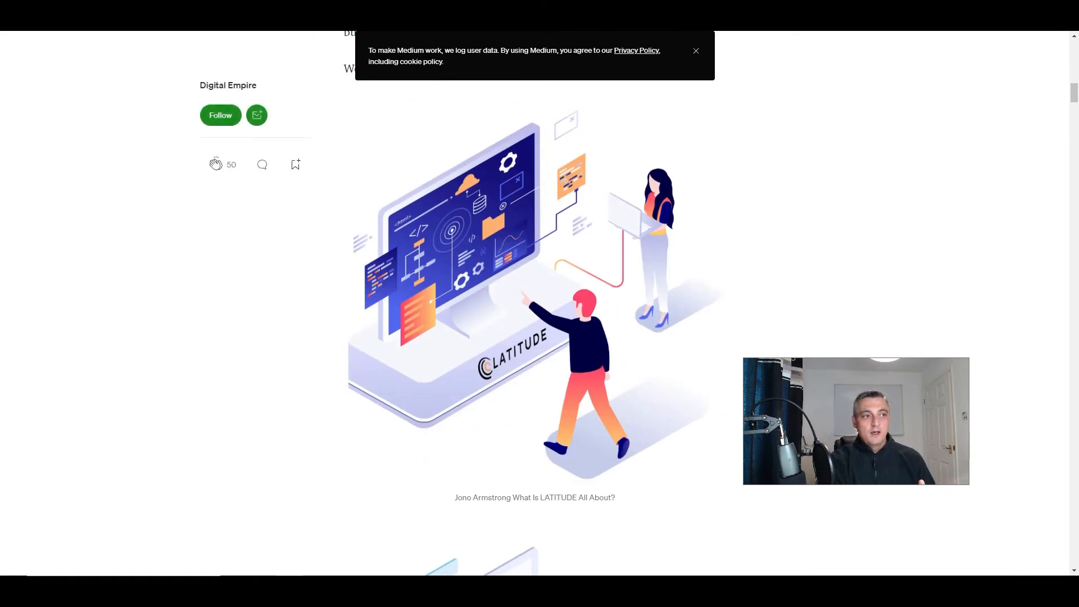
scroll("down", 3)
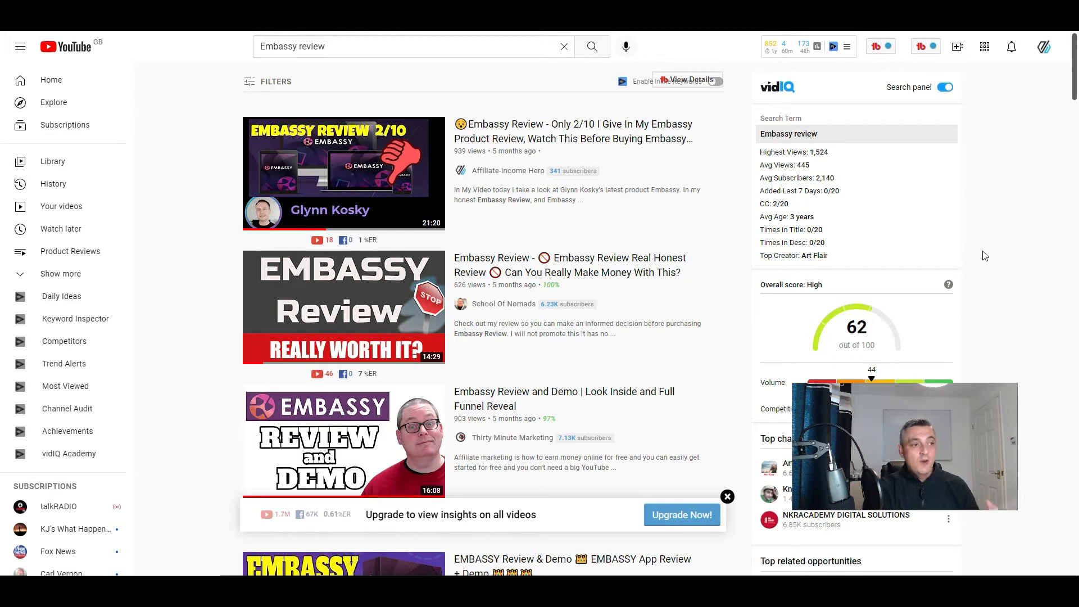
mouse_move(985, 254)
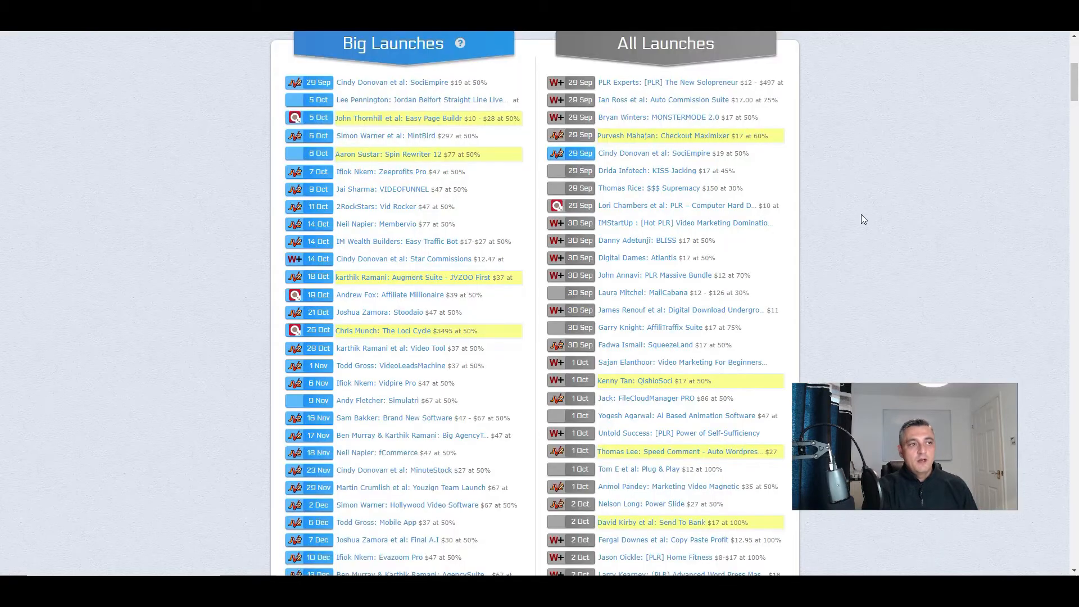
- Scroll down MunchEye's All Launches list to browse upcoming launches and commissions
scroll("up", 3)
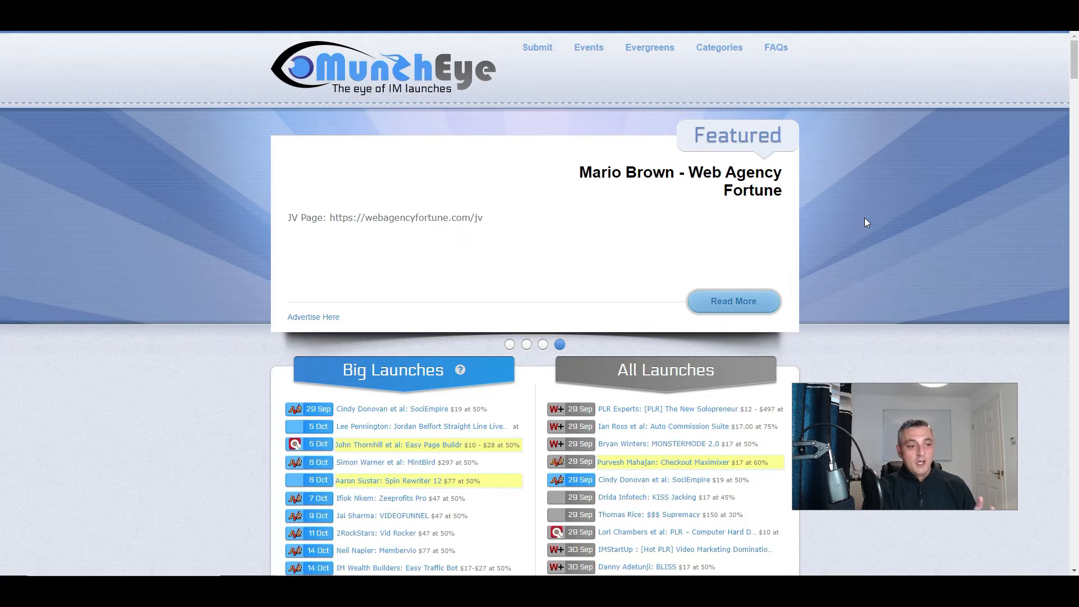
scroll("down", 3)
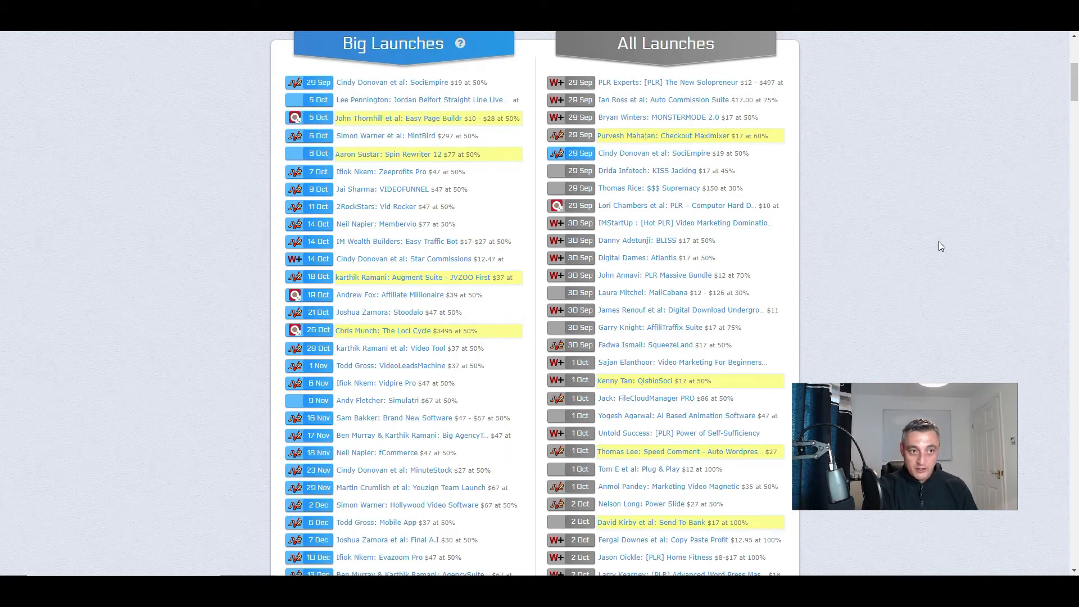
scroll("down", 3)
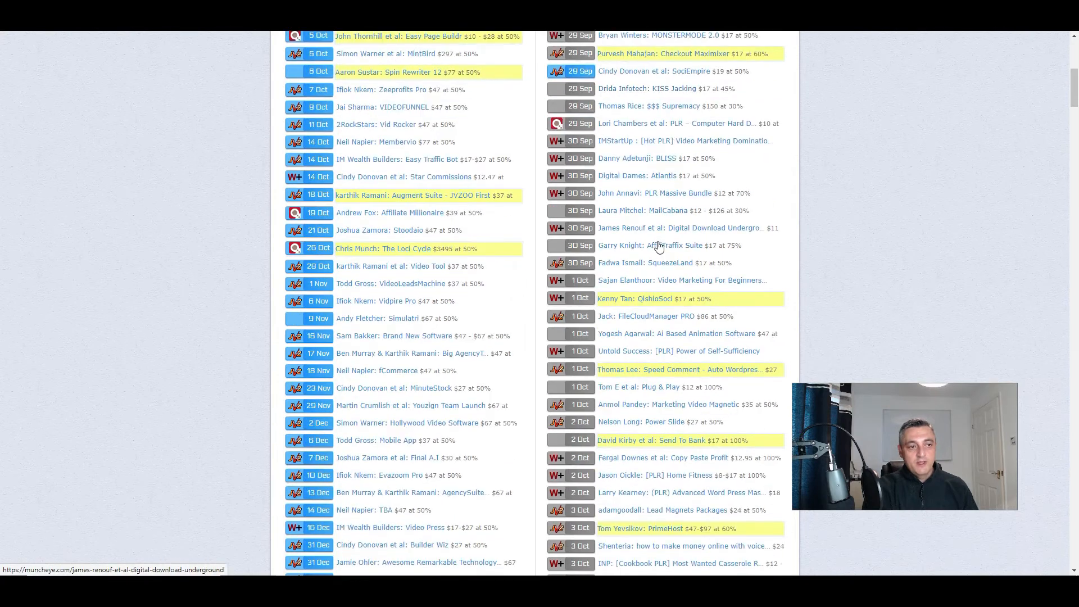
scroll("down", 3)
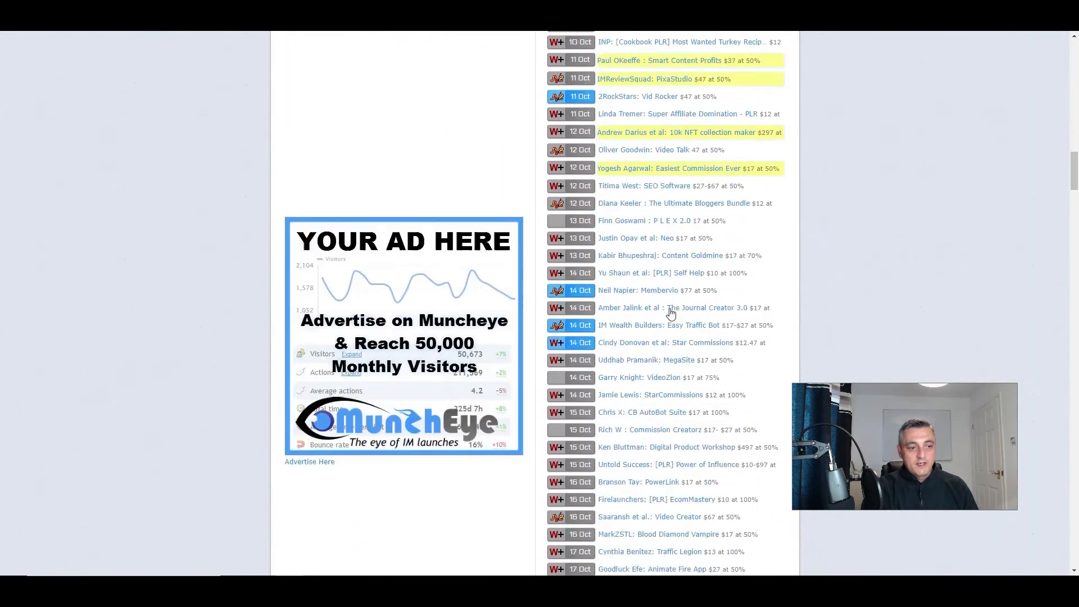
scroll("down", 3)
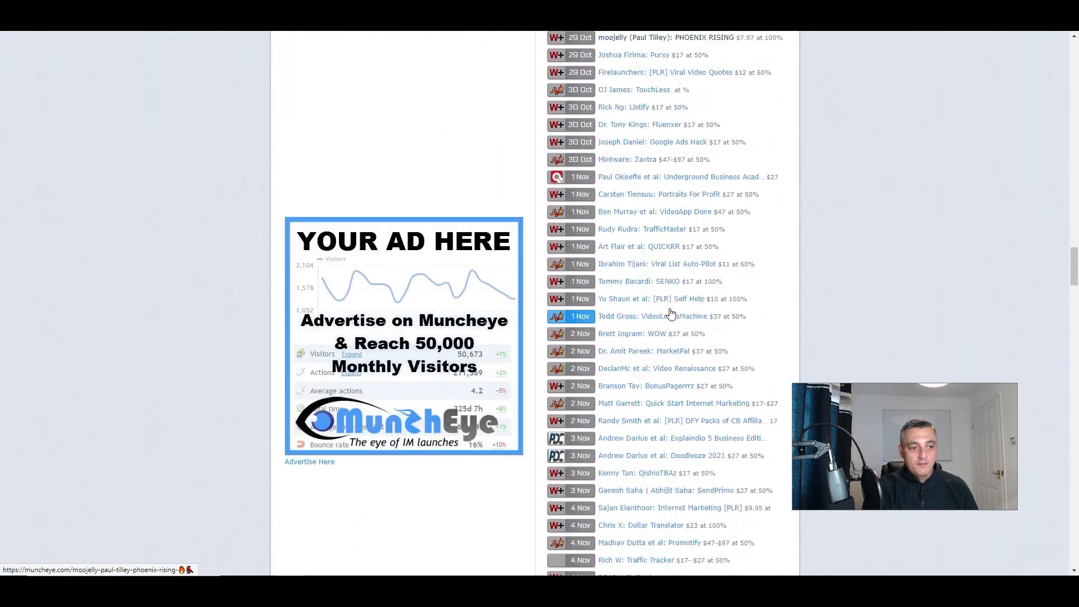
scroll("down", 3)
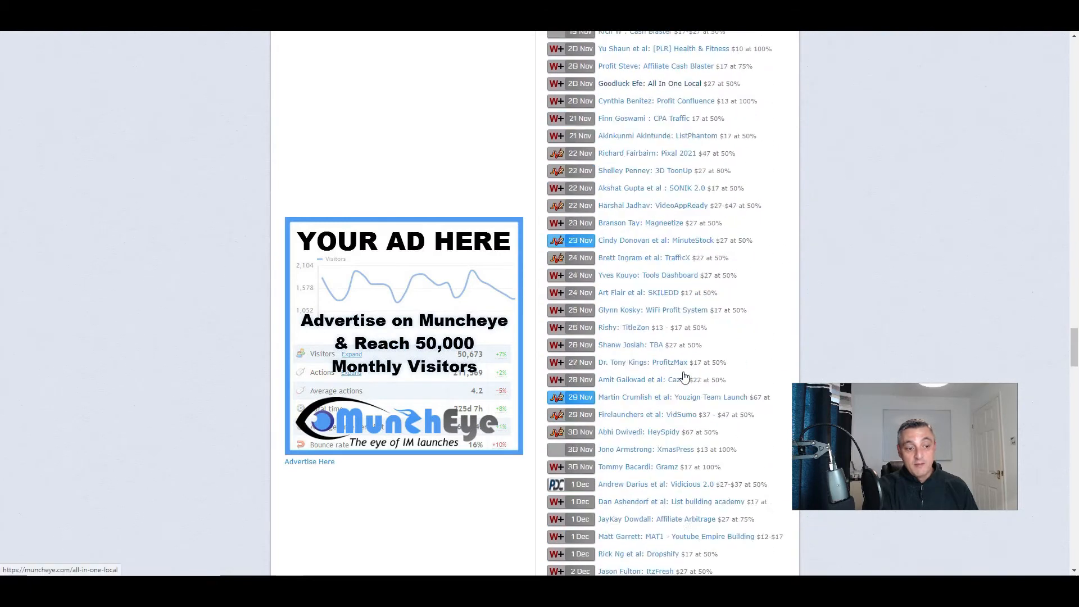
- Return to the Big Launches and All Launches section of the calendar
scroll("up", 3)
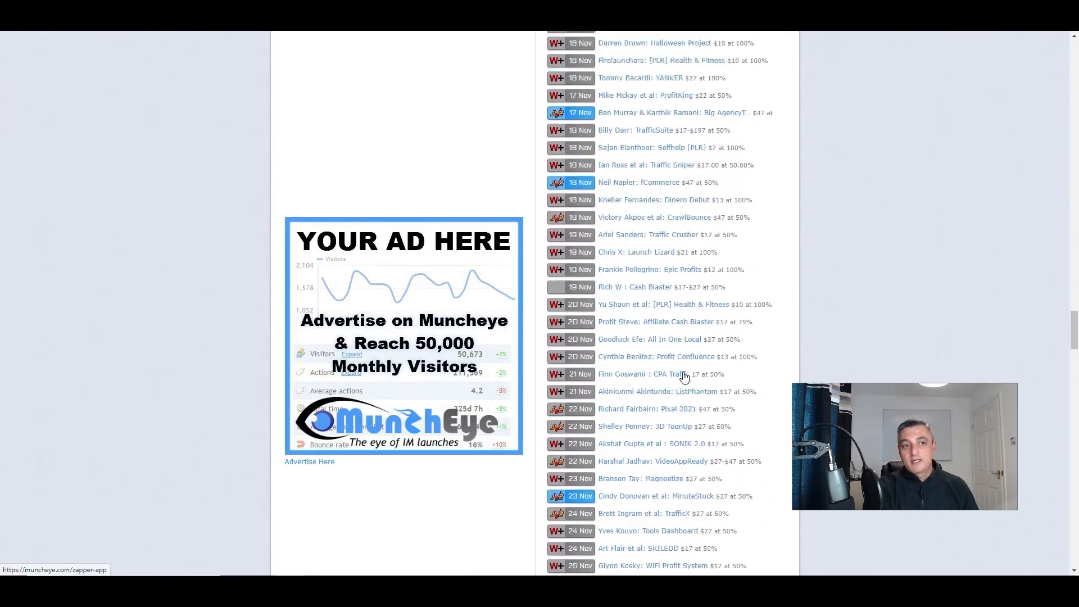
scroll("up", 3)
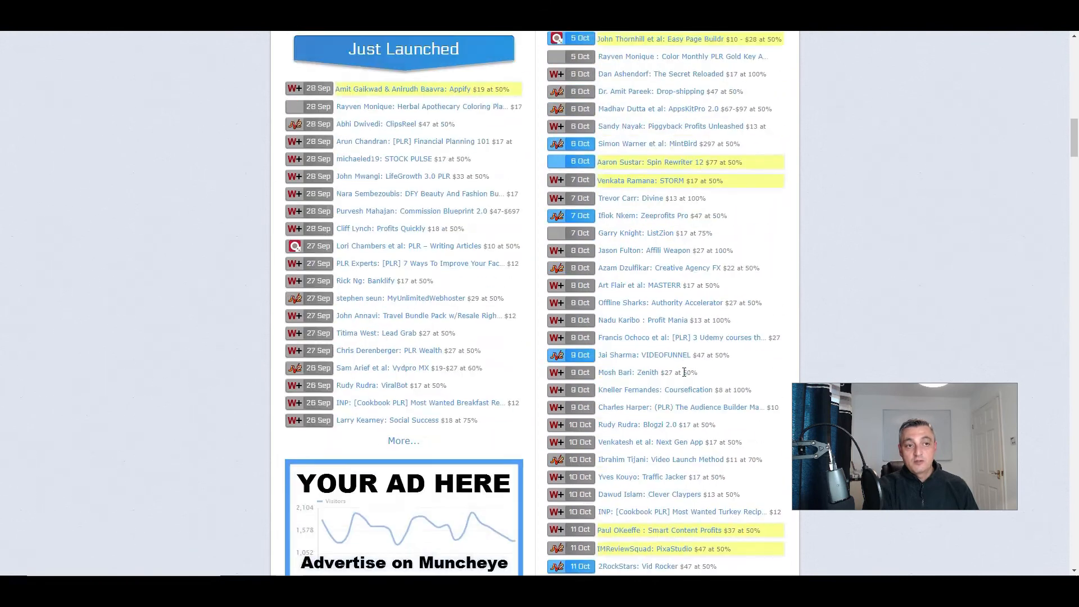
scroll("up", 3)
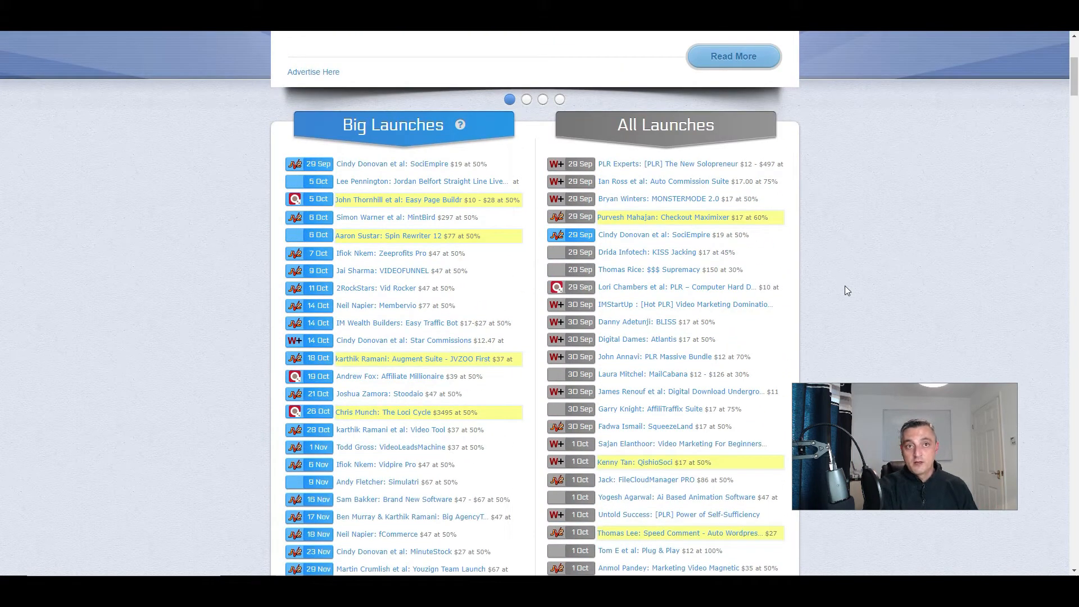
left_click(526, 98)
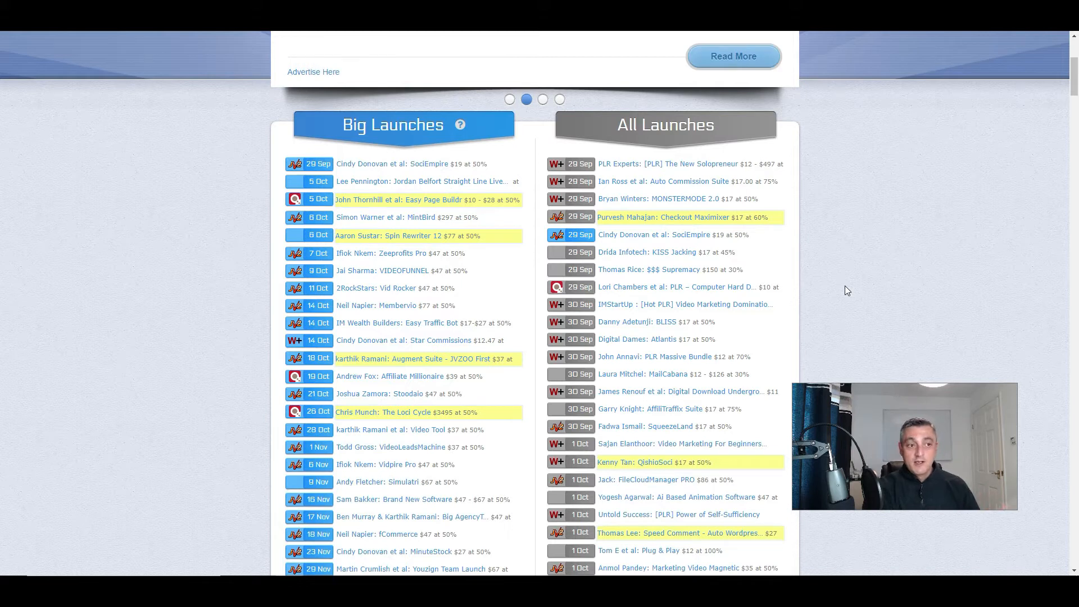
scroll("up", 3)
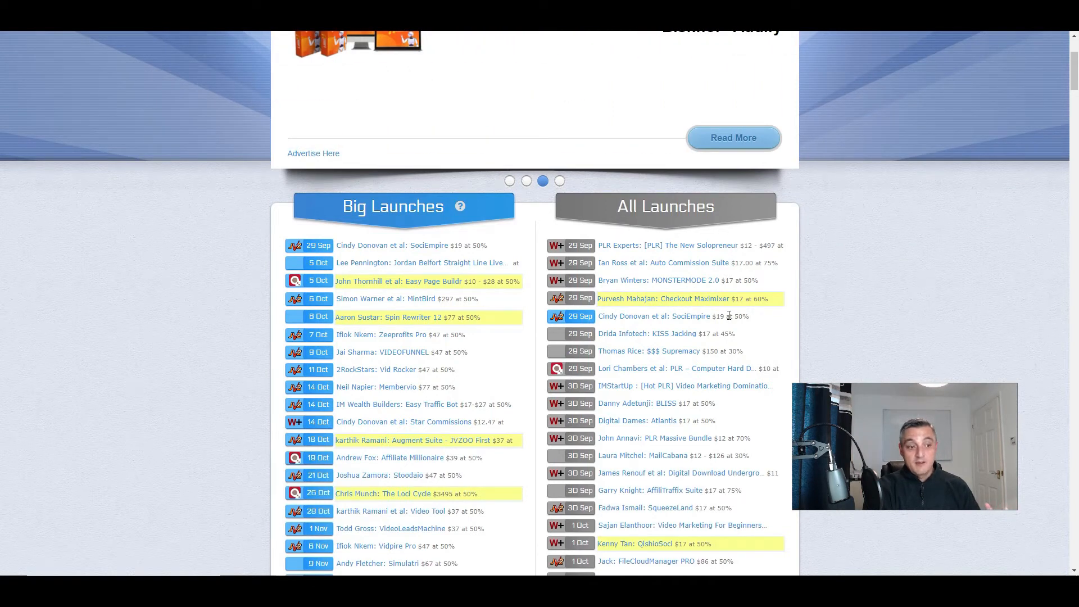
left_click(560, 181)
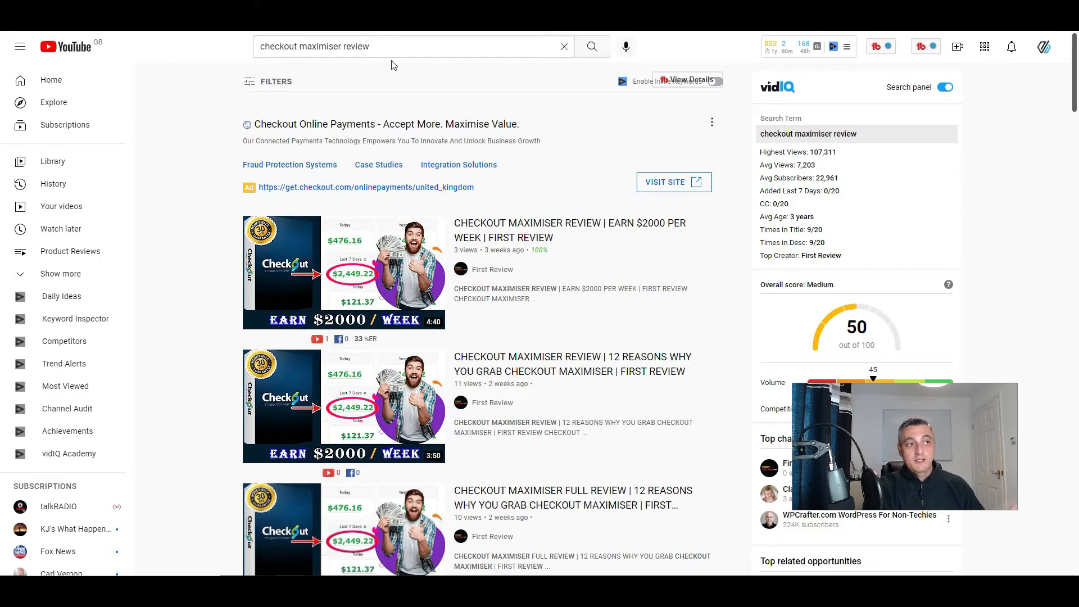
mouse_move(737, 295)
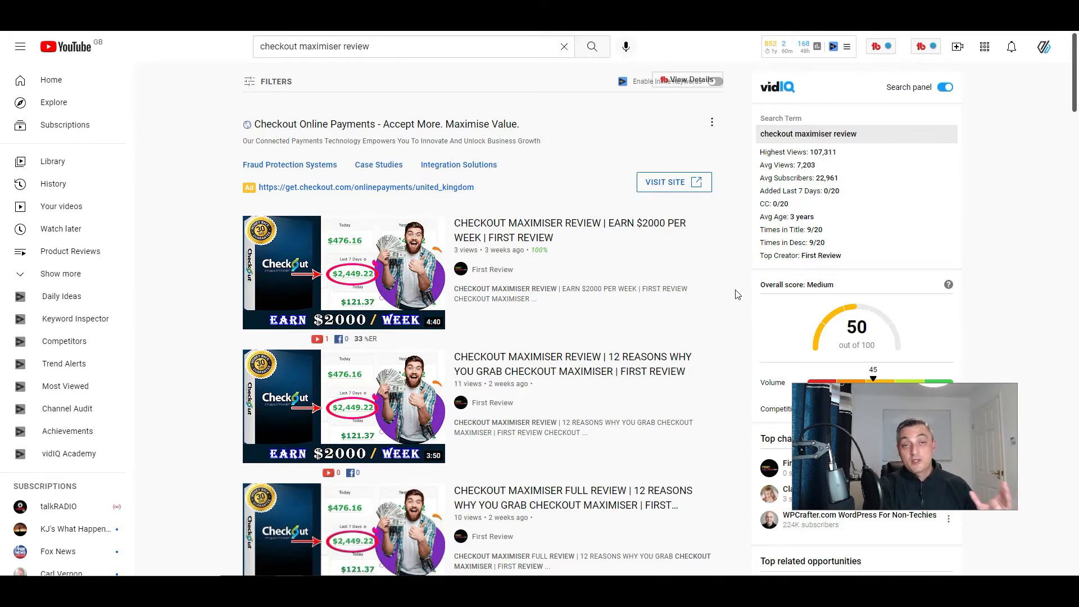
- Browse the 'checkout maximiser review' videos and vidIQ's Medium 50/100 keyword score
scroll("down", 3)
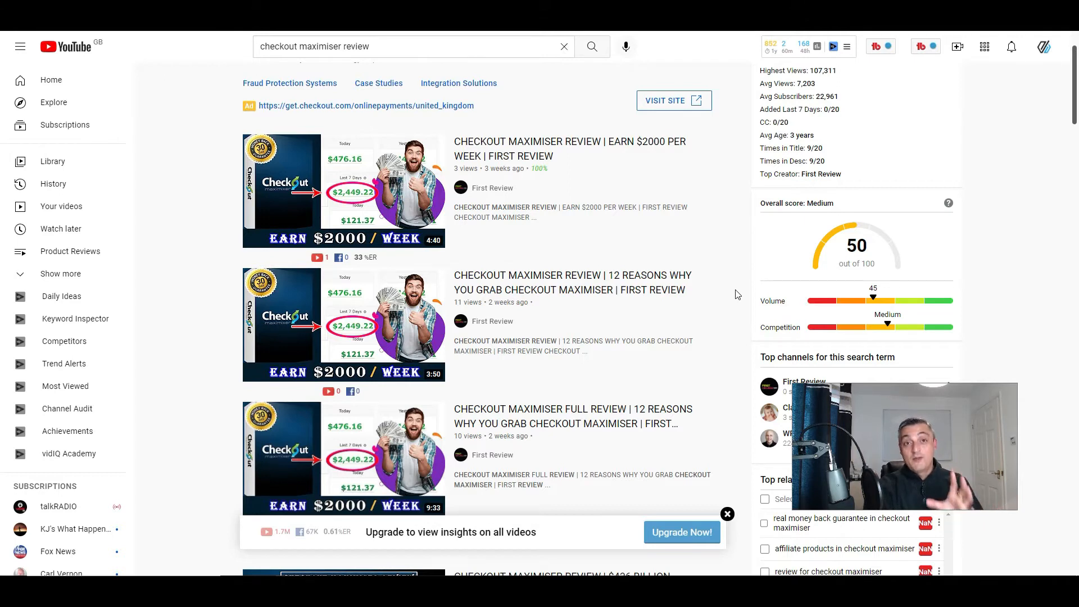
scroll("down", 3)
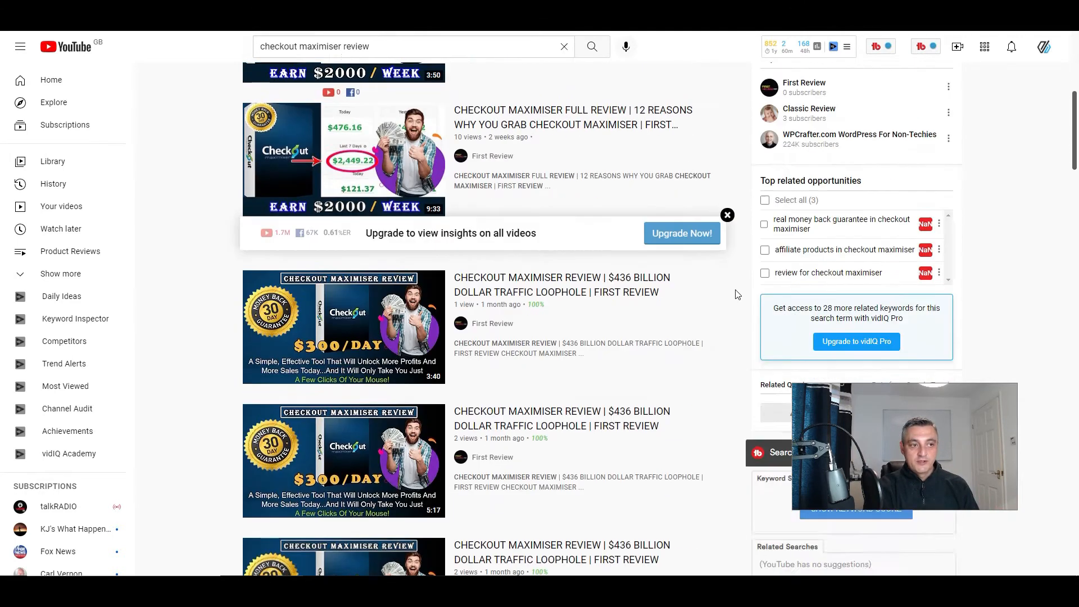
scroll("up", 3)
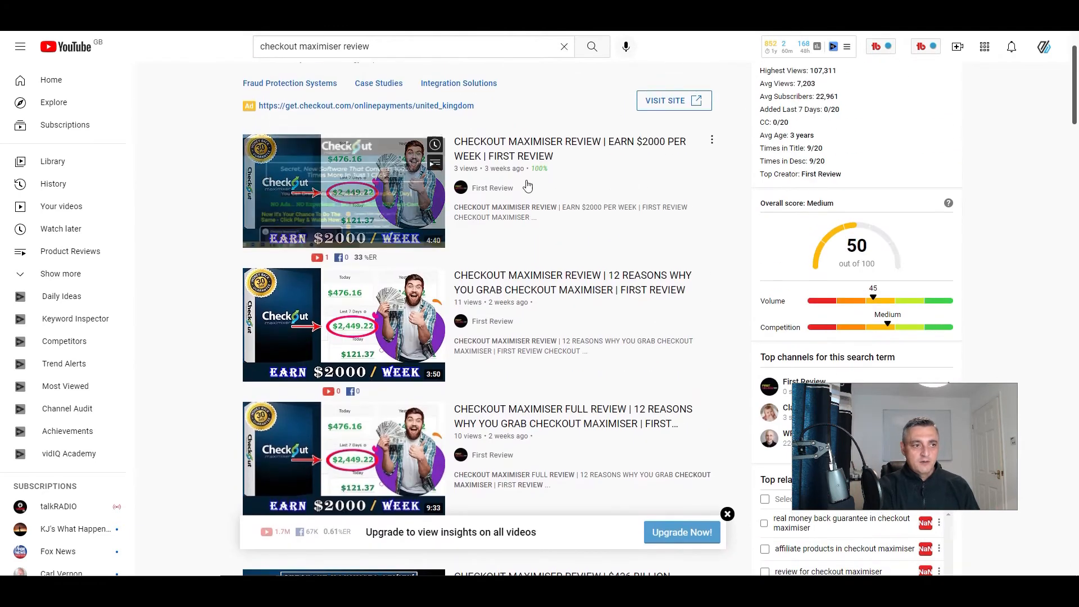
scroll("down", 3)
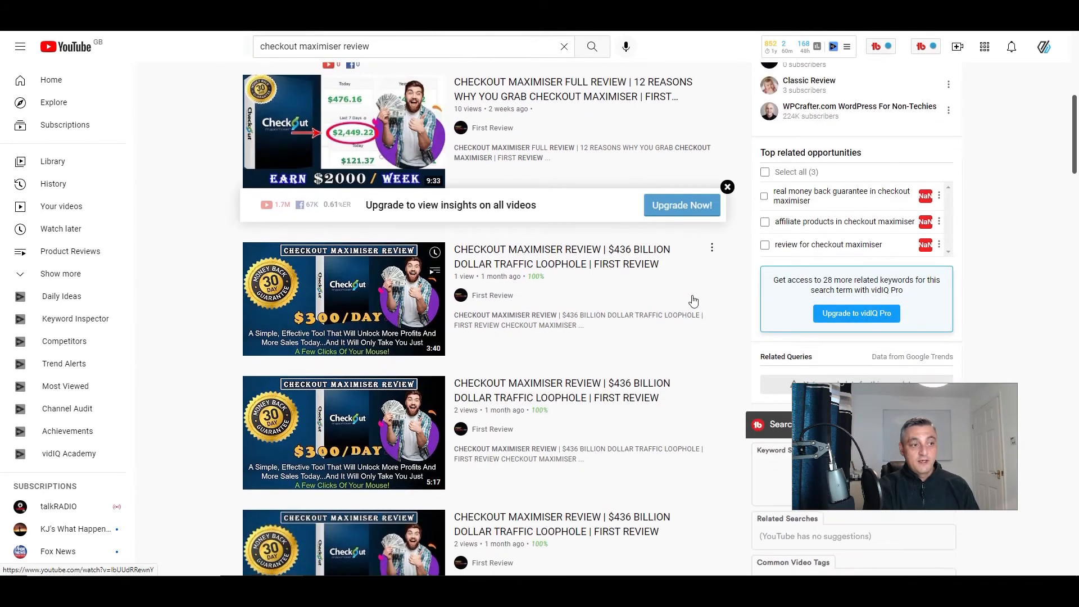
scroll("down", 3)
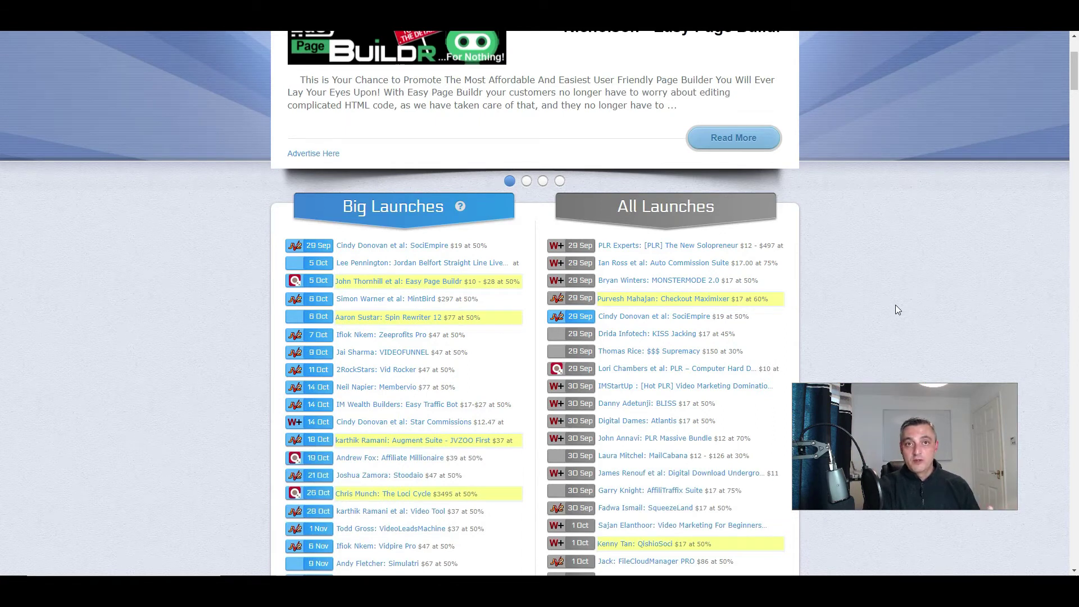
- Cycle through the open tabs, ending on the YouTube 'checkout maximiser review' results
left_click(526, 181)
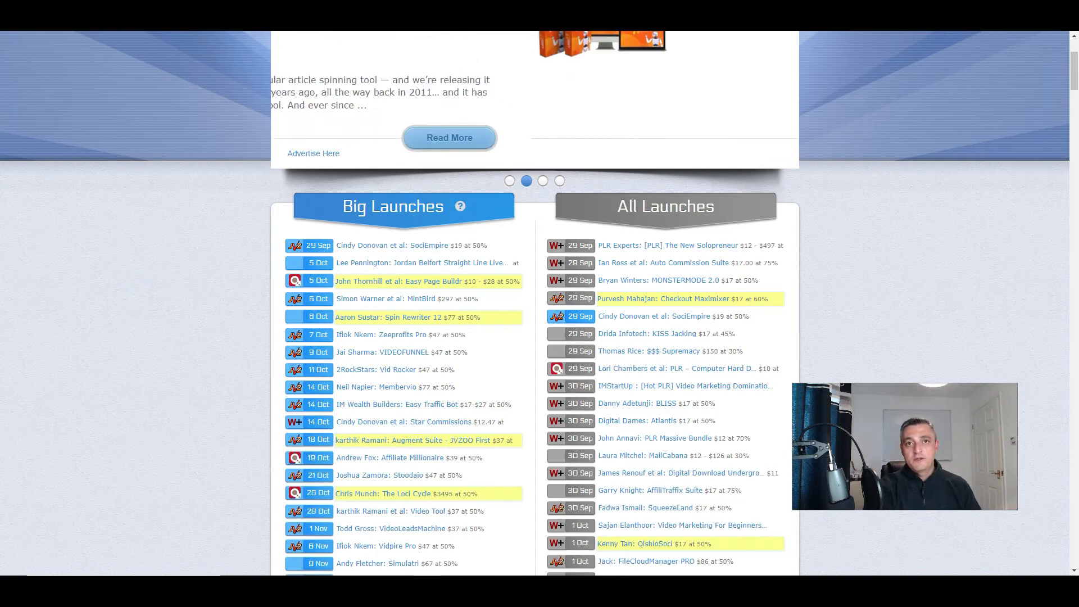
left_click(543, 180)
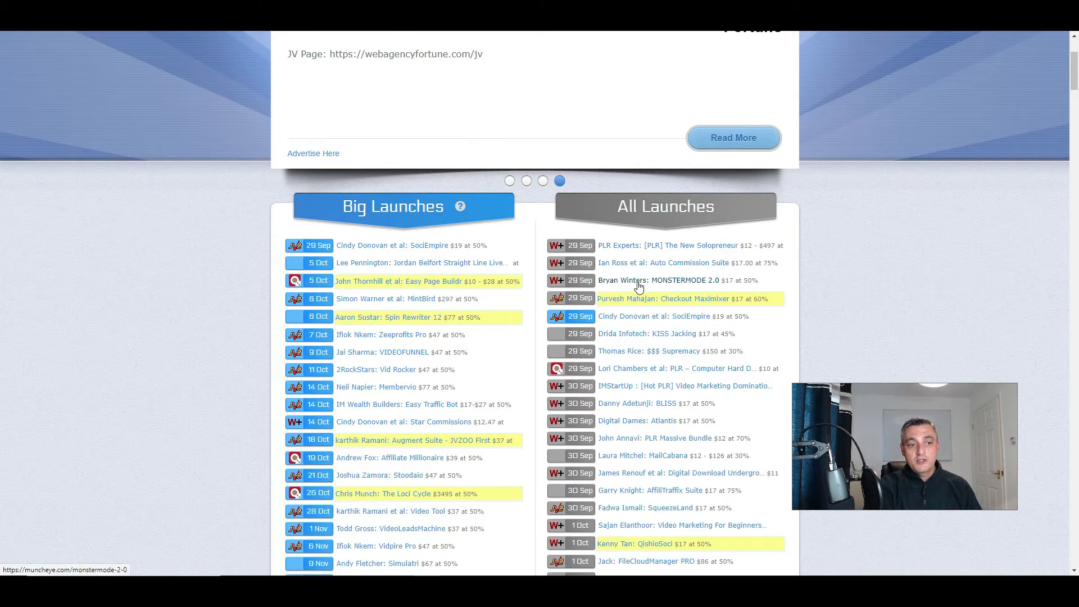
mouse_move(723, 292)
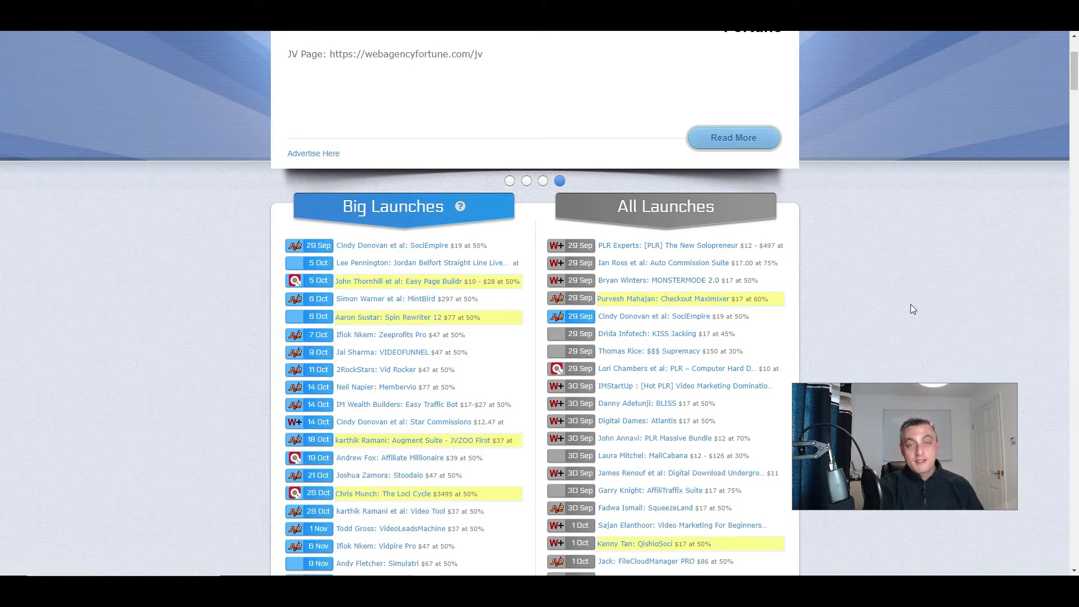
left_click(509, 181)
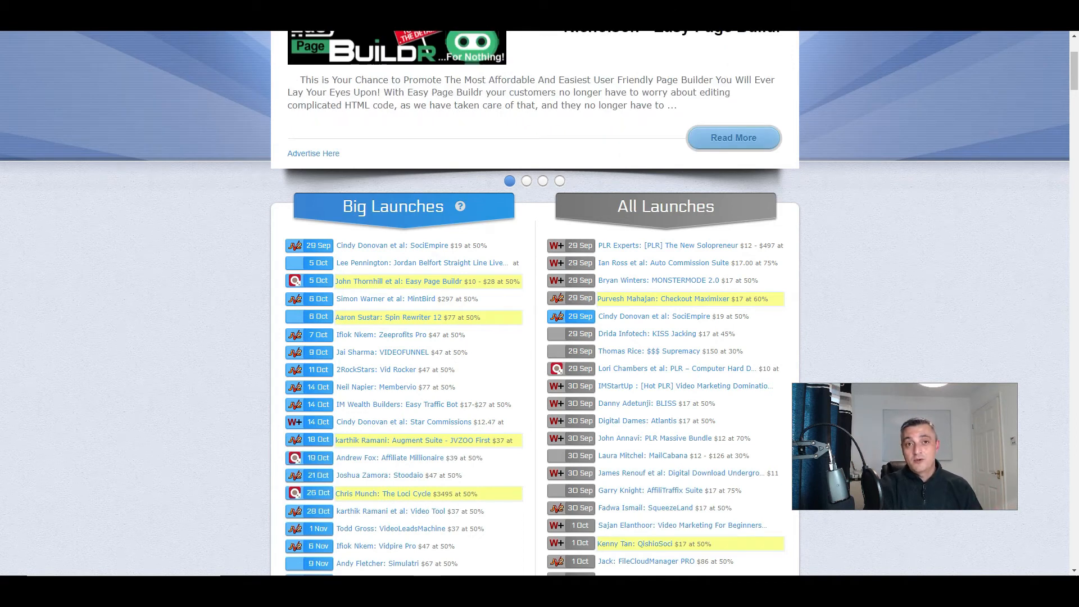
left_click(526, 180)
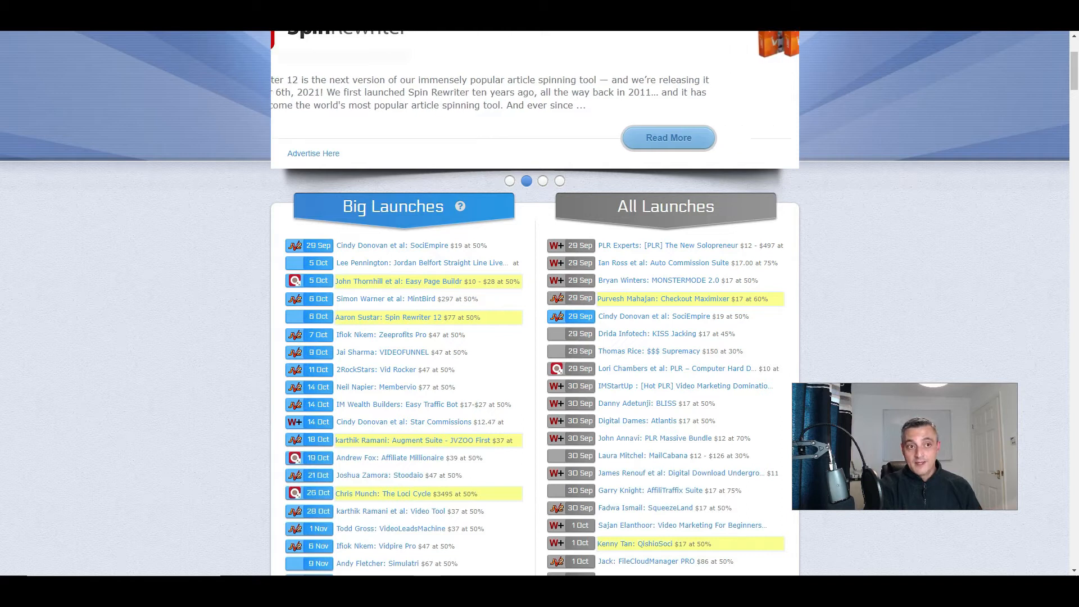
left_click(543, 181)
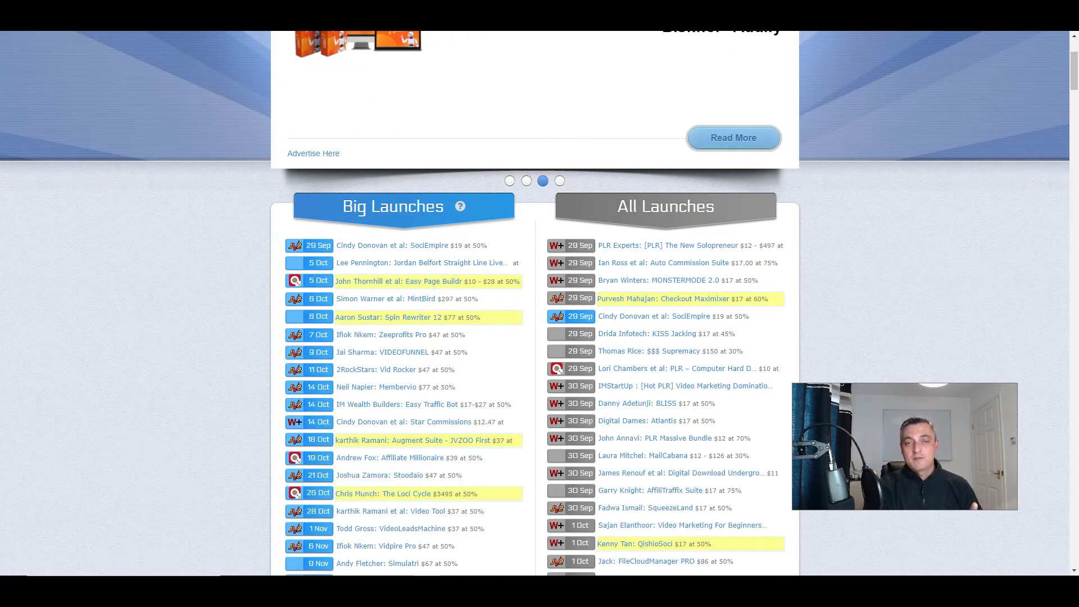
left_click(558, 181)
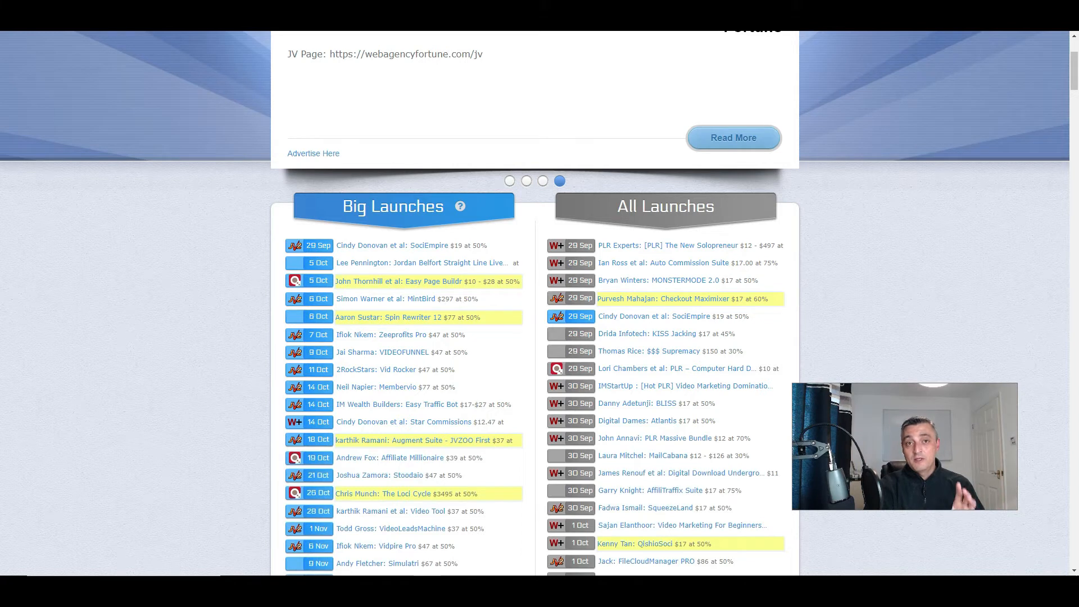
left_click(509, 181)
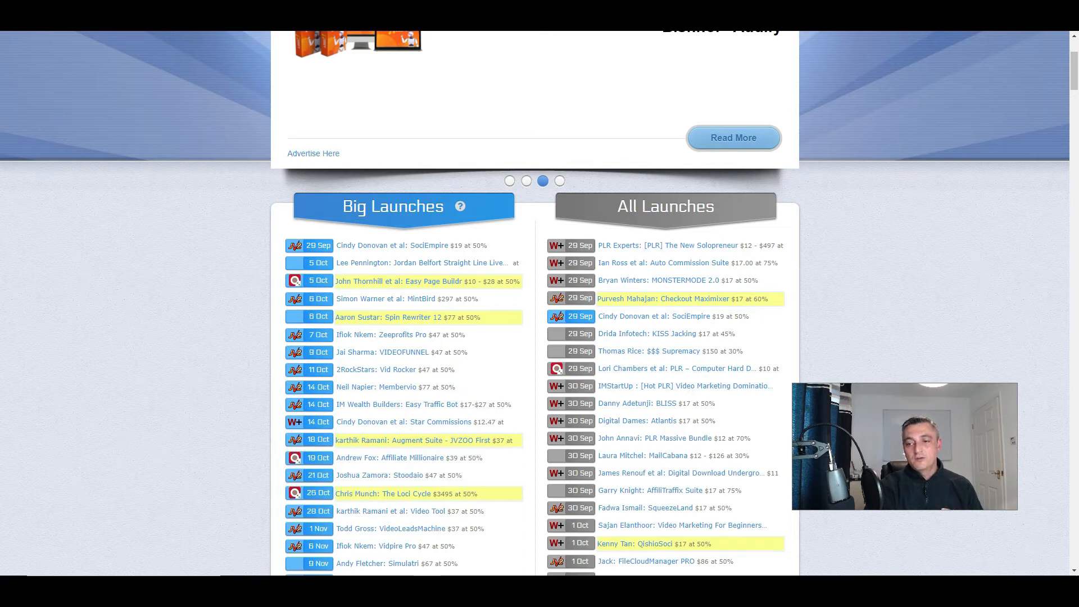
left_click(559, 181)
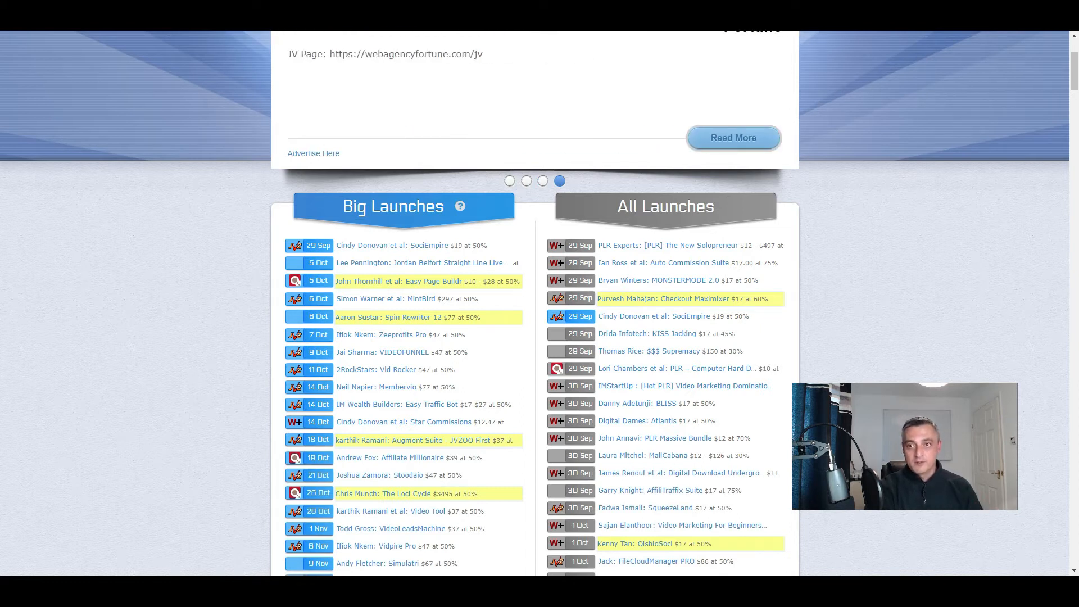
mouse_move(978, 250)
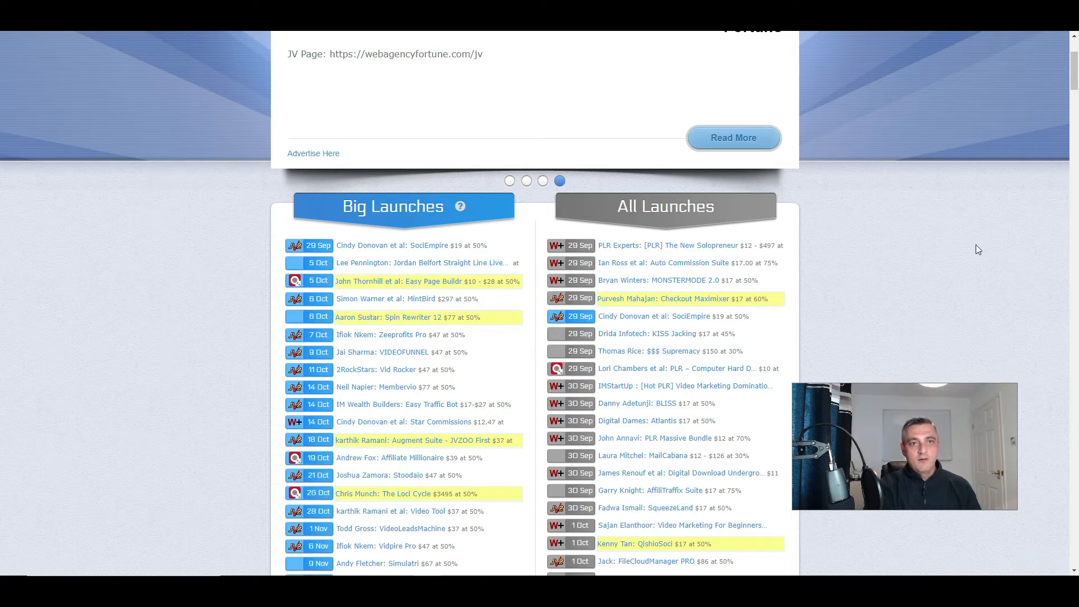
left_click(509, 180)
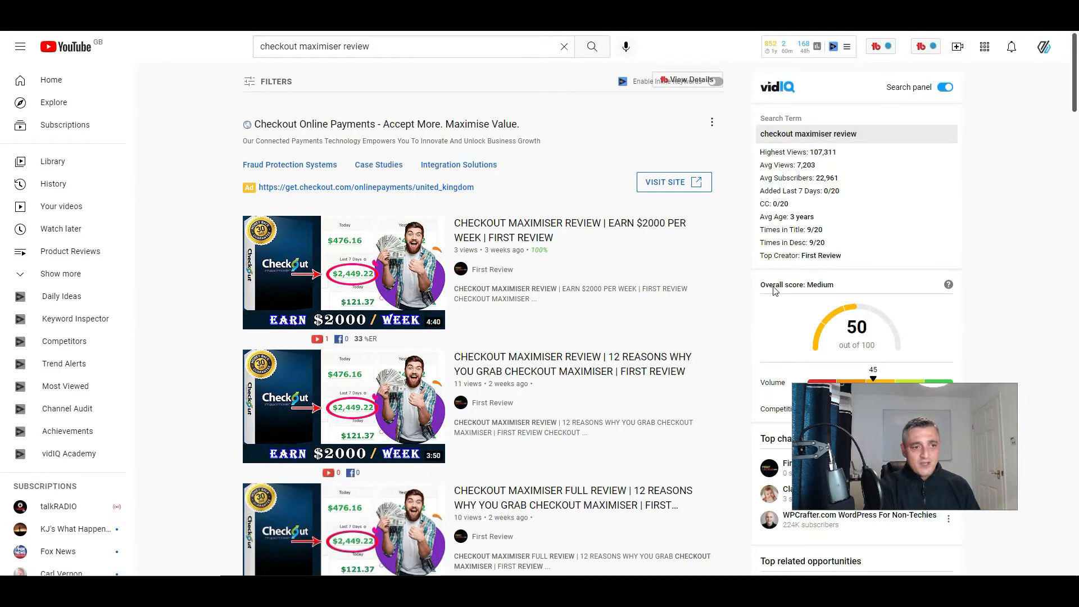
scroll("down", 3)
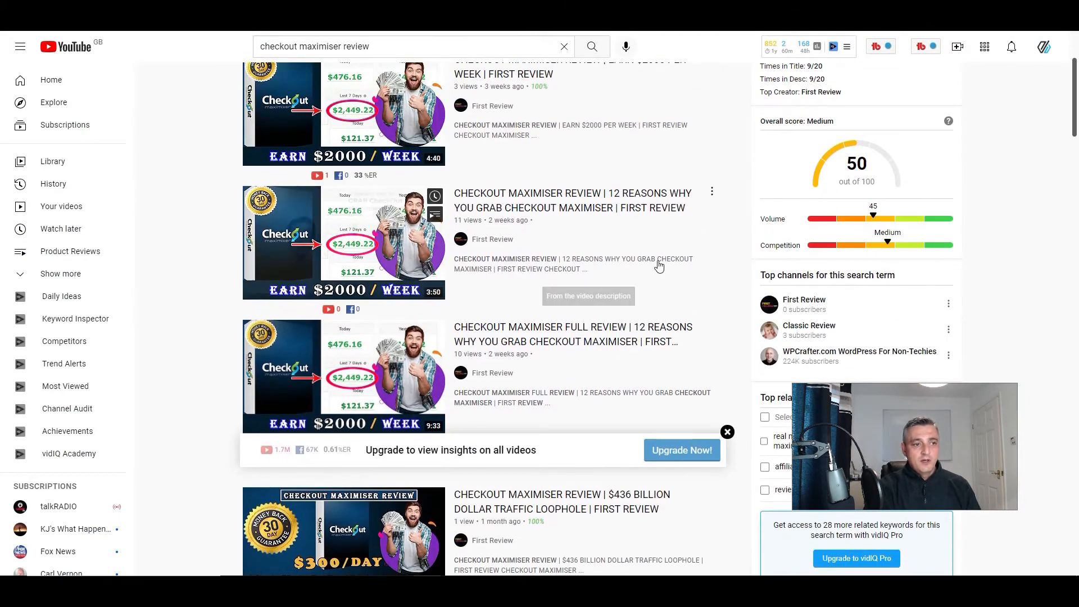
scroll("down", 3)
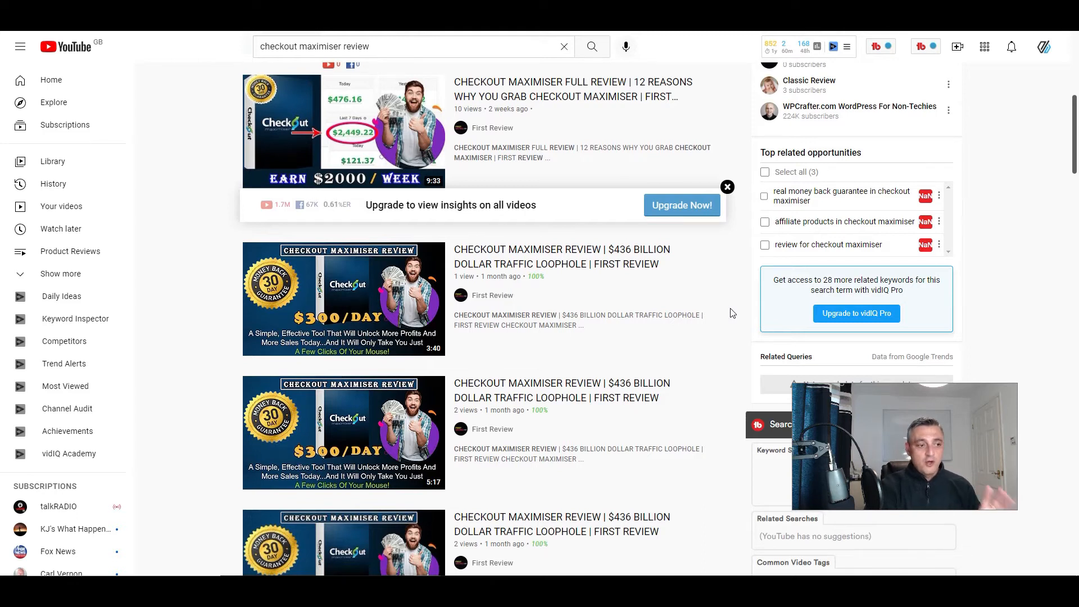
scroll("down", 3)
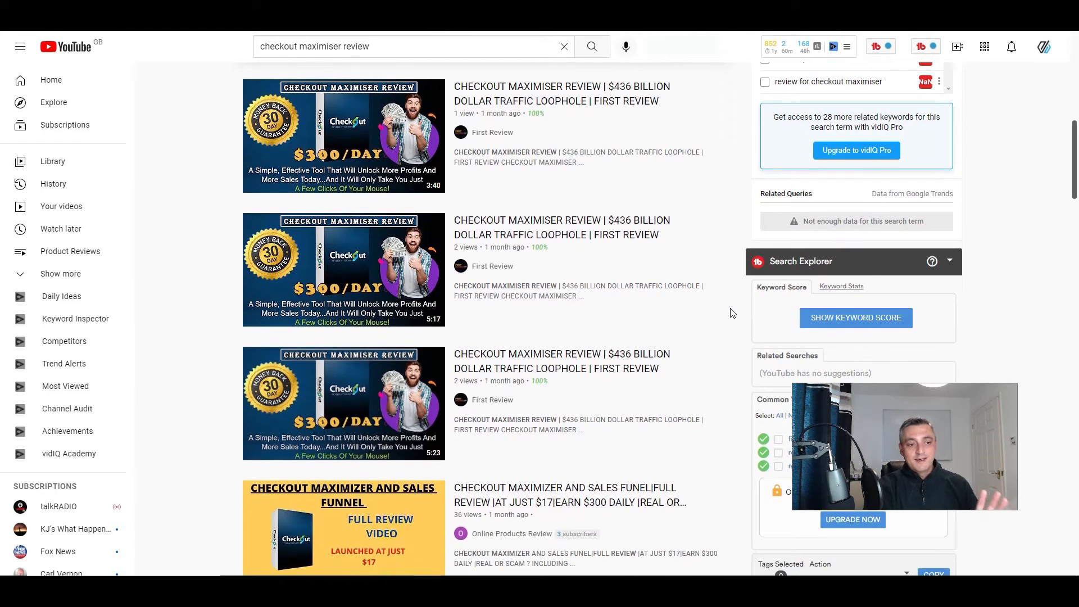
scroll("down", 3)
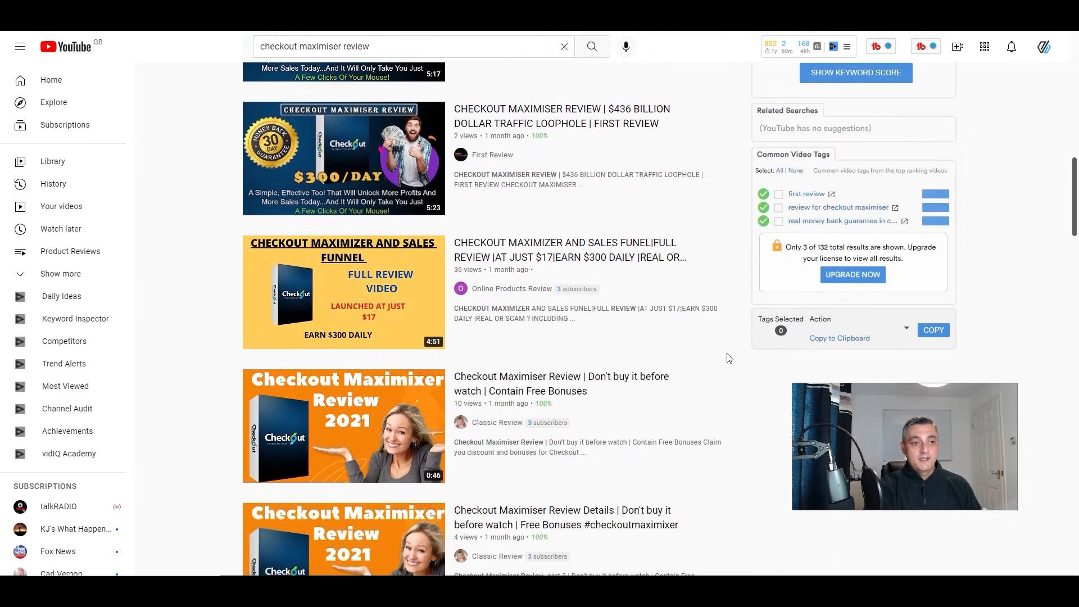
scroll("down", 3)
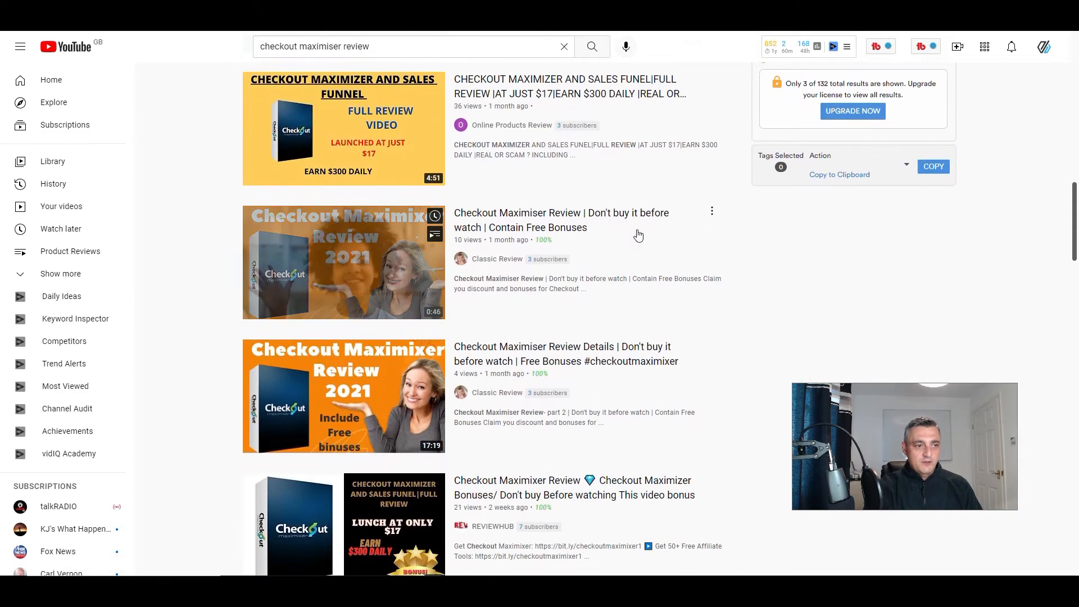
mouse_move(344, 263)
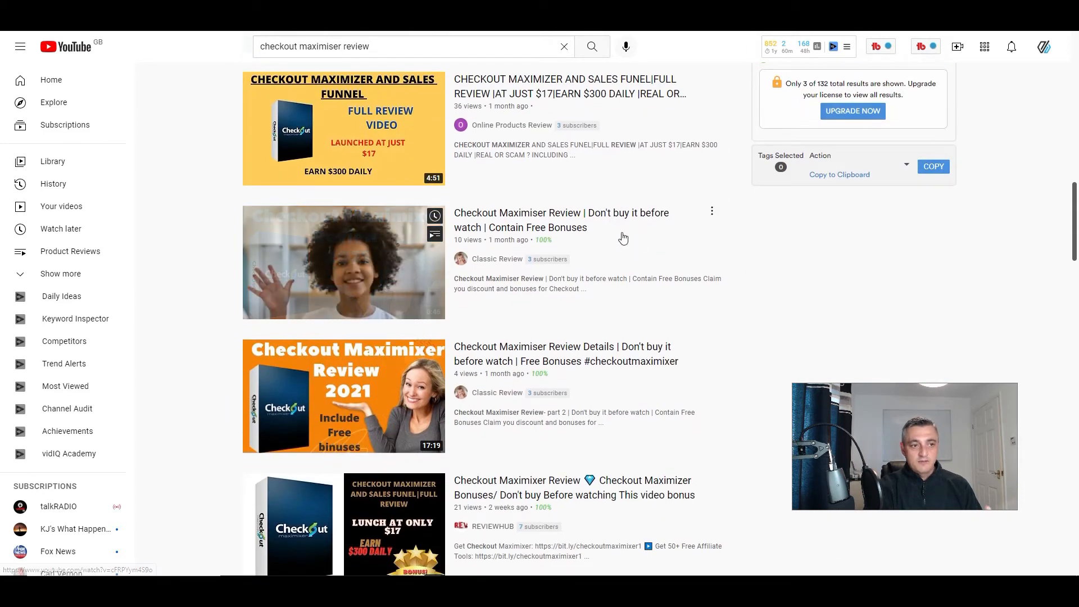
mouse_move(633, 237)
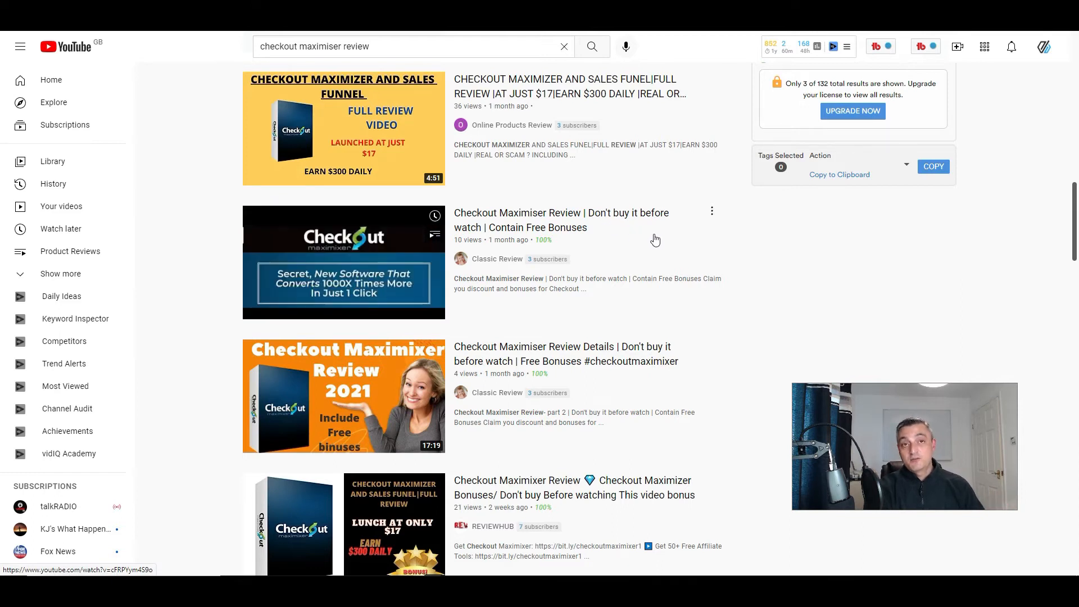
scroll("down", 3)
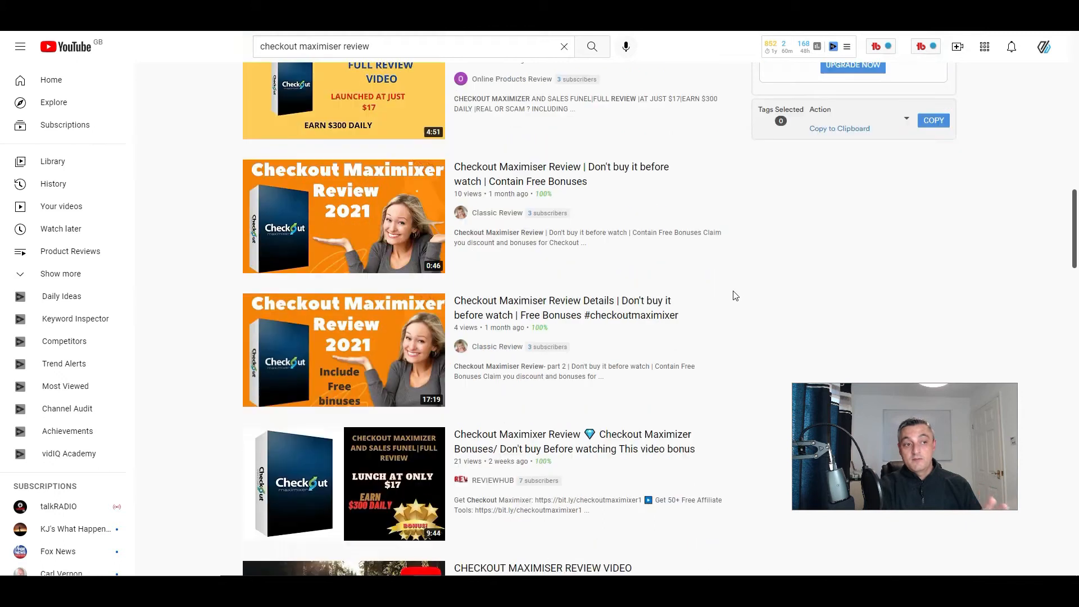
scroll("down", 3)
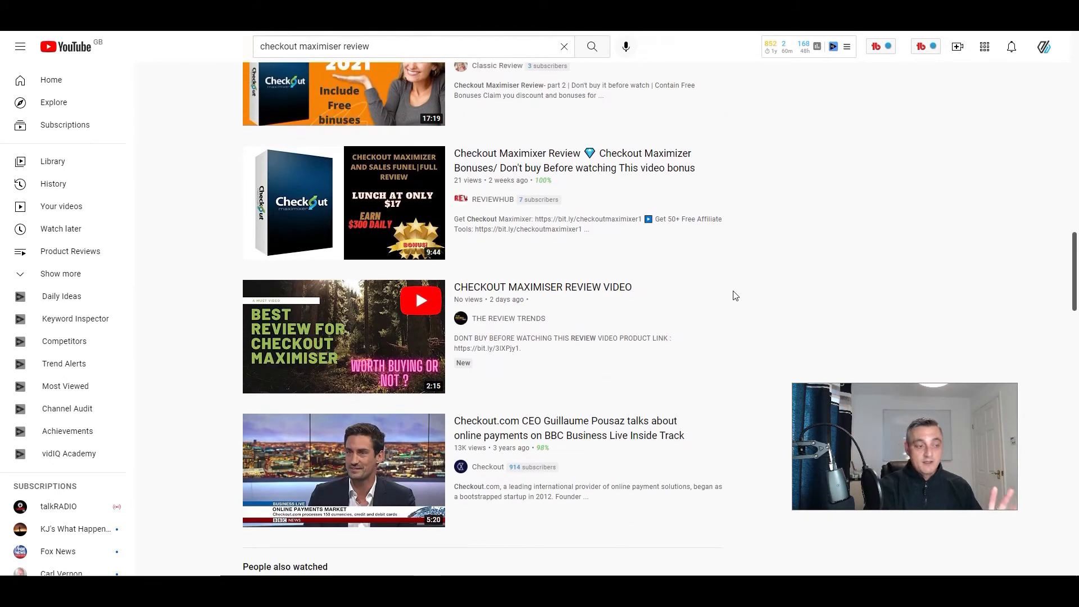
scroll("up", 3)
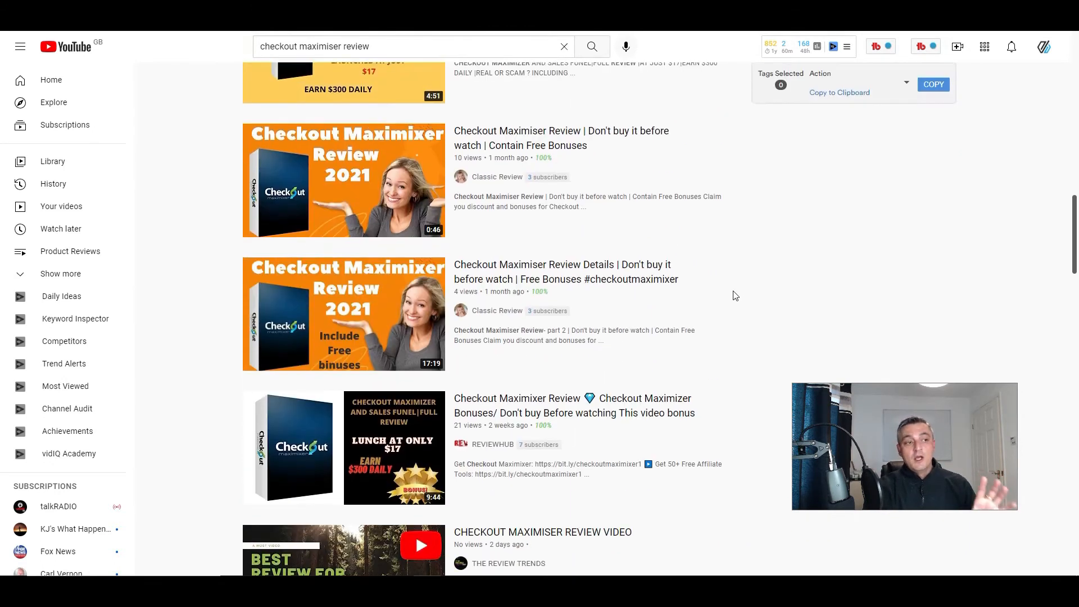
- Search YouTube for 'Embassy review' and scroll down to lower-ranked review videos
type("Embassy review")
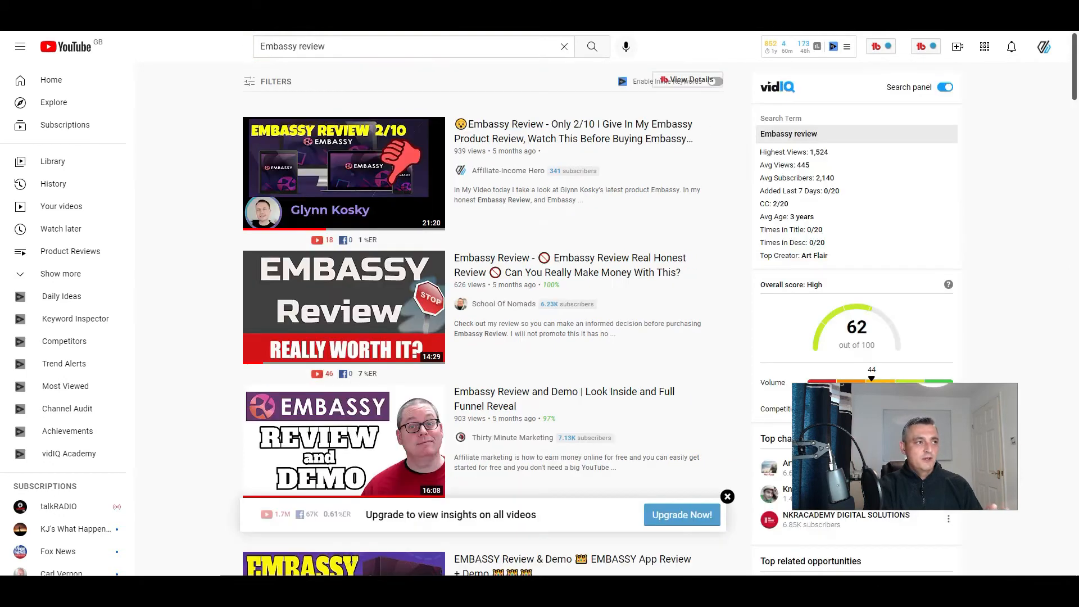
scroll("down", 3)
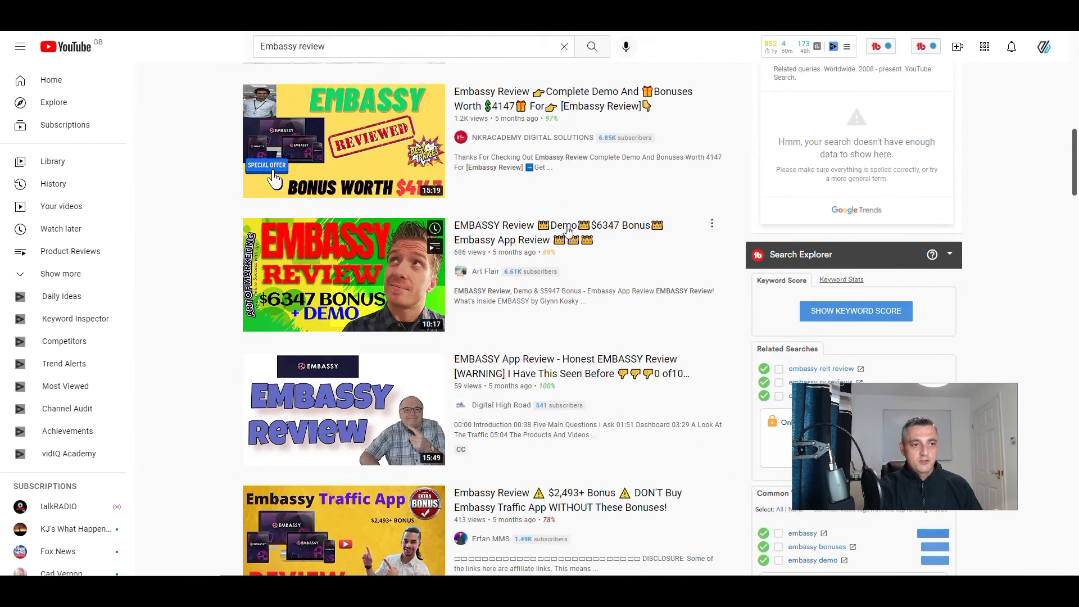
mouse_move(633, 243)
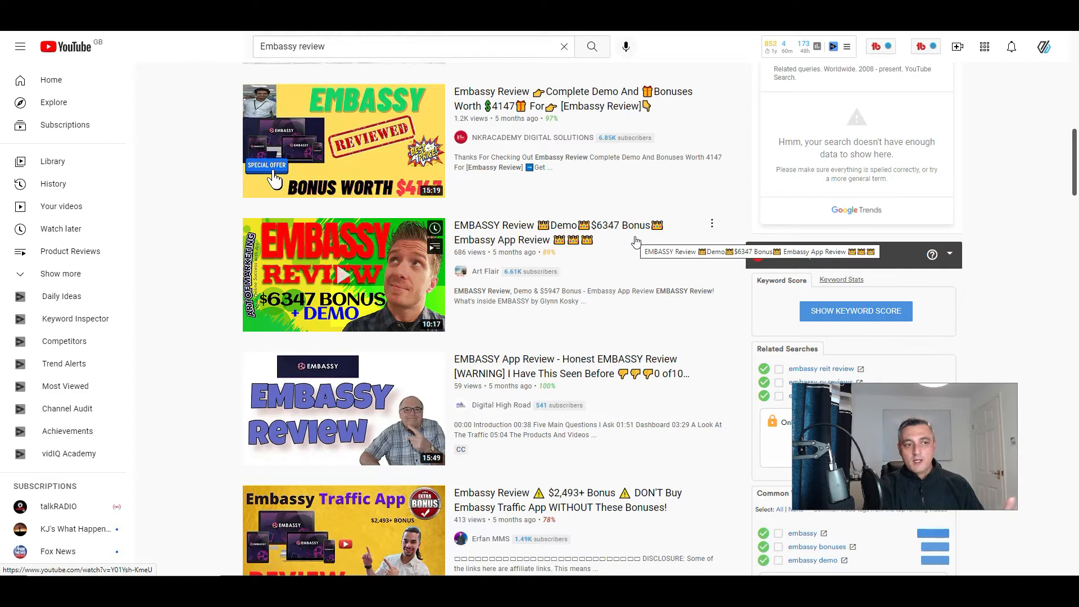
scroll("down", 3)
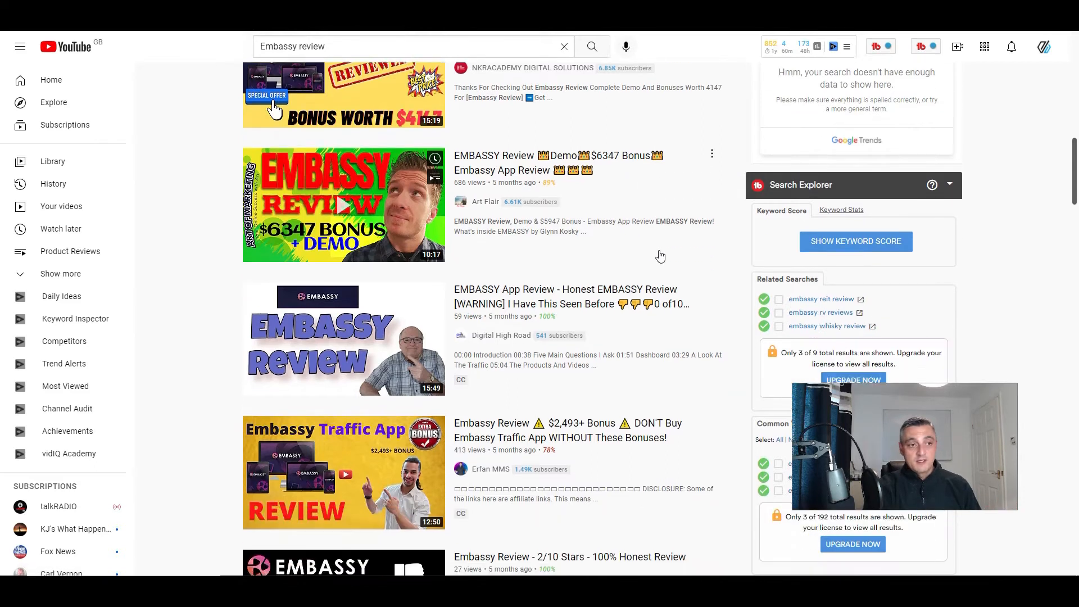
scroll("down", 3)
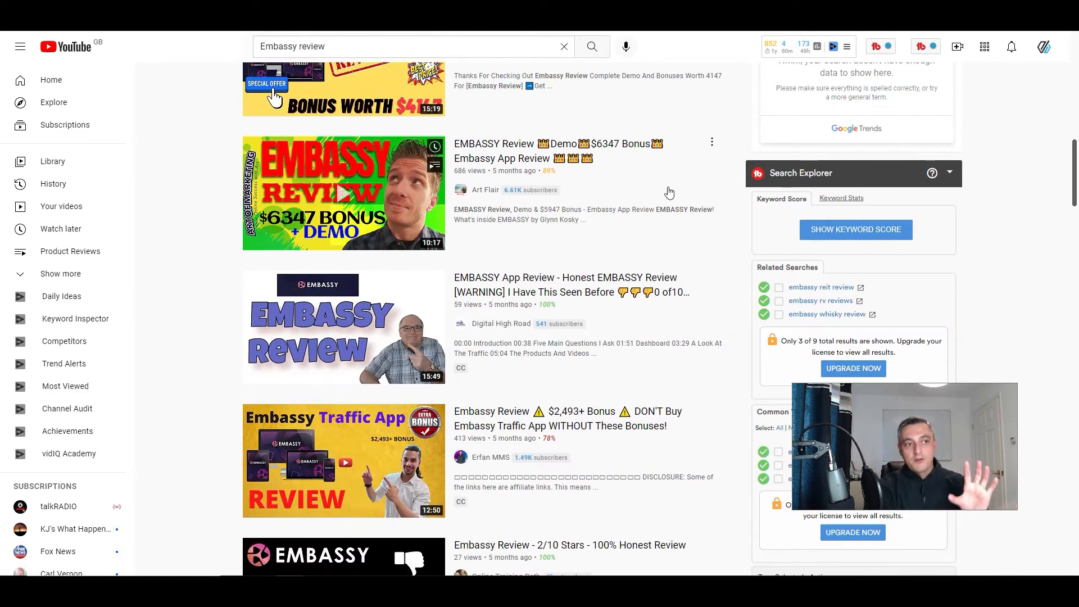
mouse_move(721, 276)
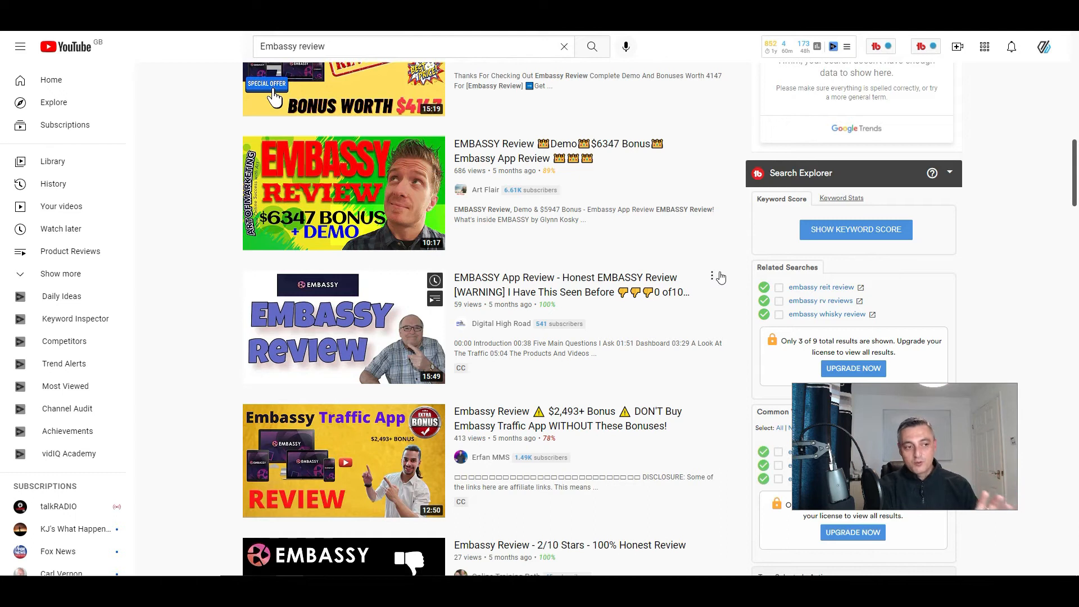
scroll("down", 3)
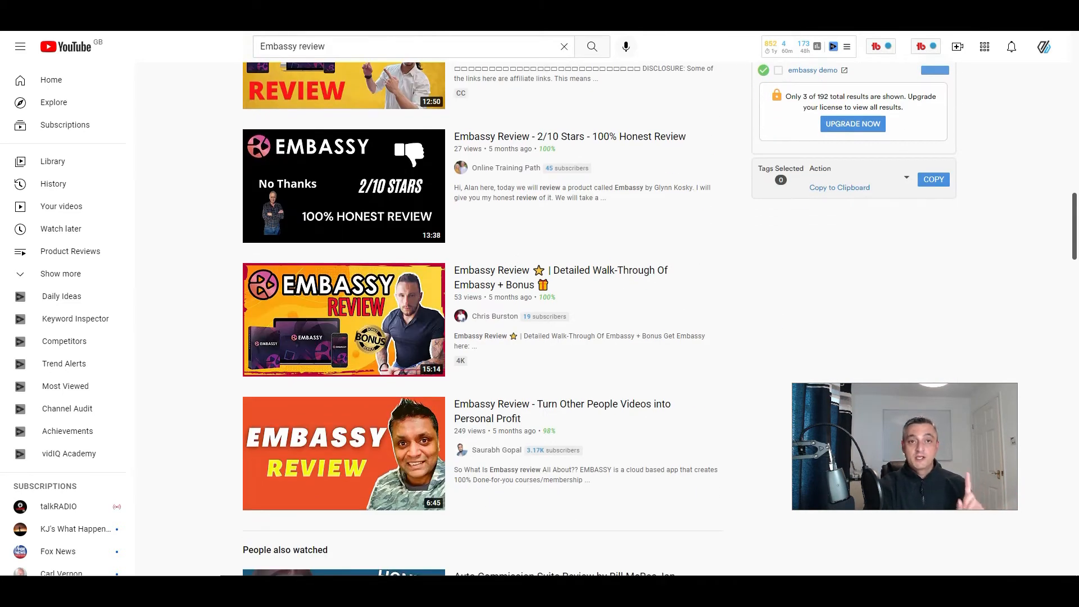
mouse_move(736, 302)
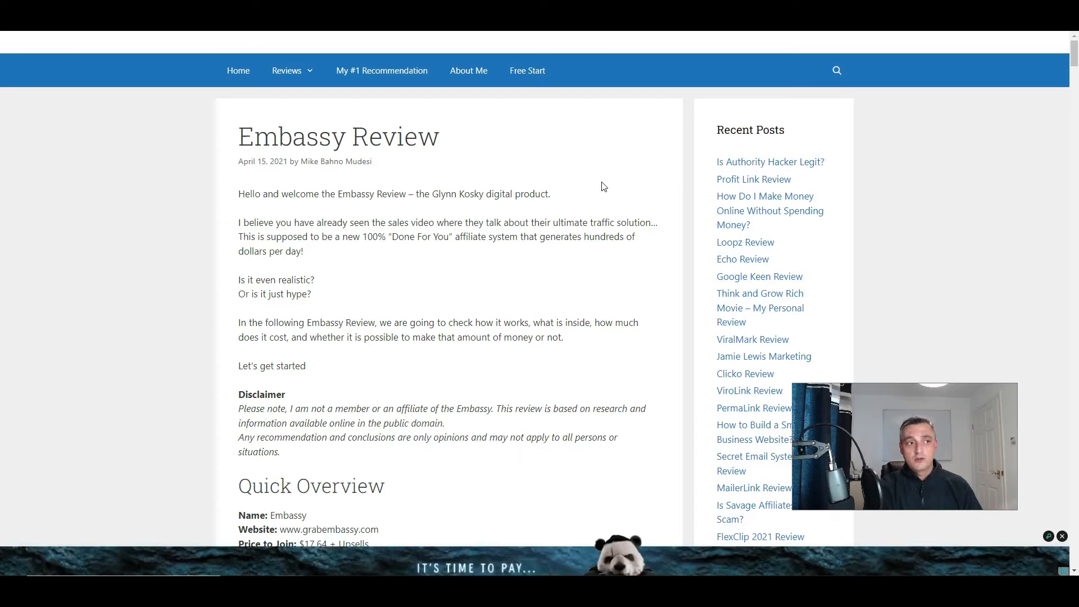
- Skim the Medium Latitude review, then close its tab to return to 'Embassy review' results
scroll("down", 3)
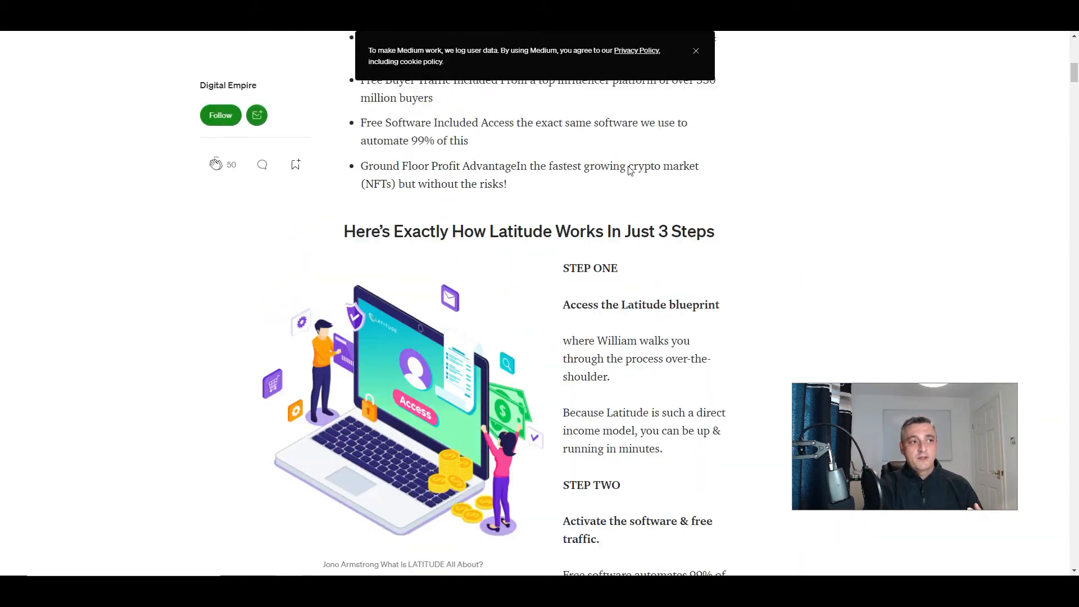
scroll("up", 3)
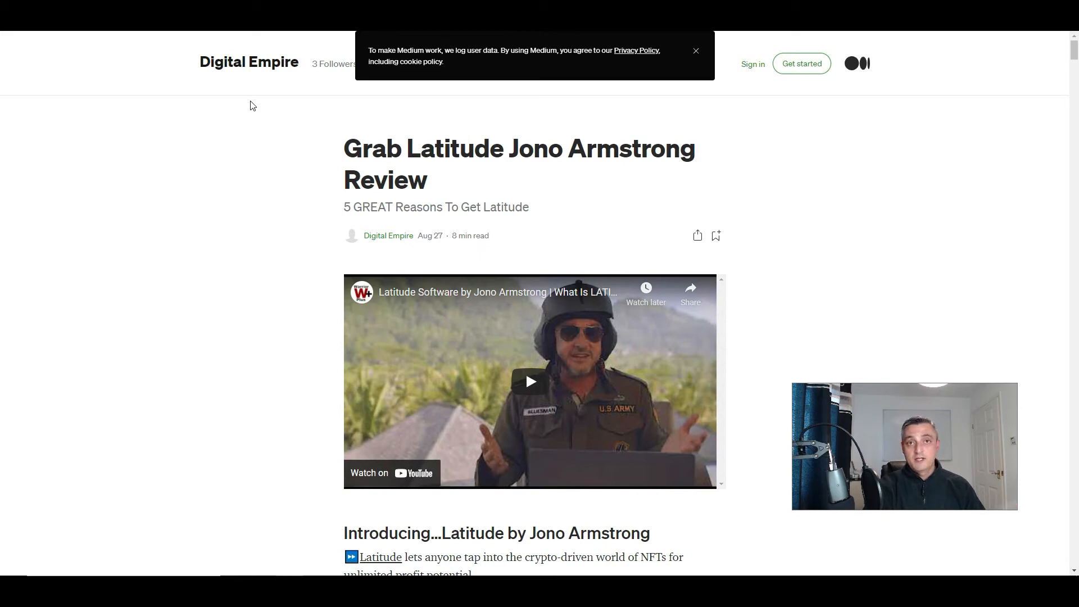
mouse_move(353, 135)
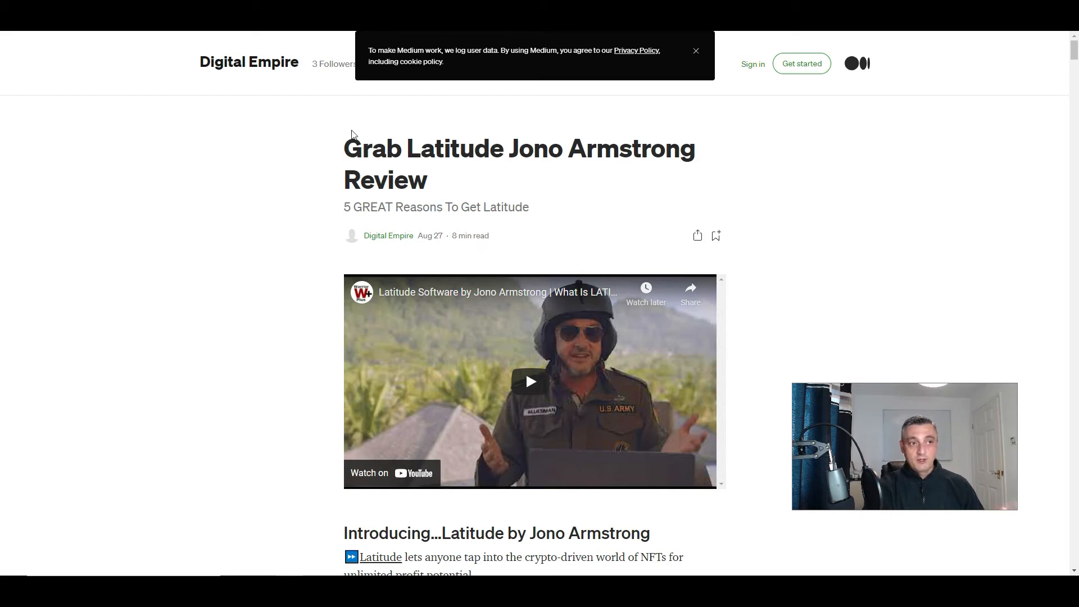
left_click(696, 51)
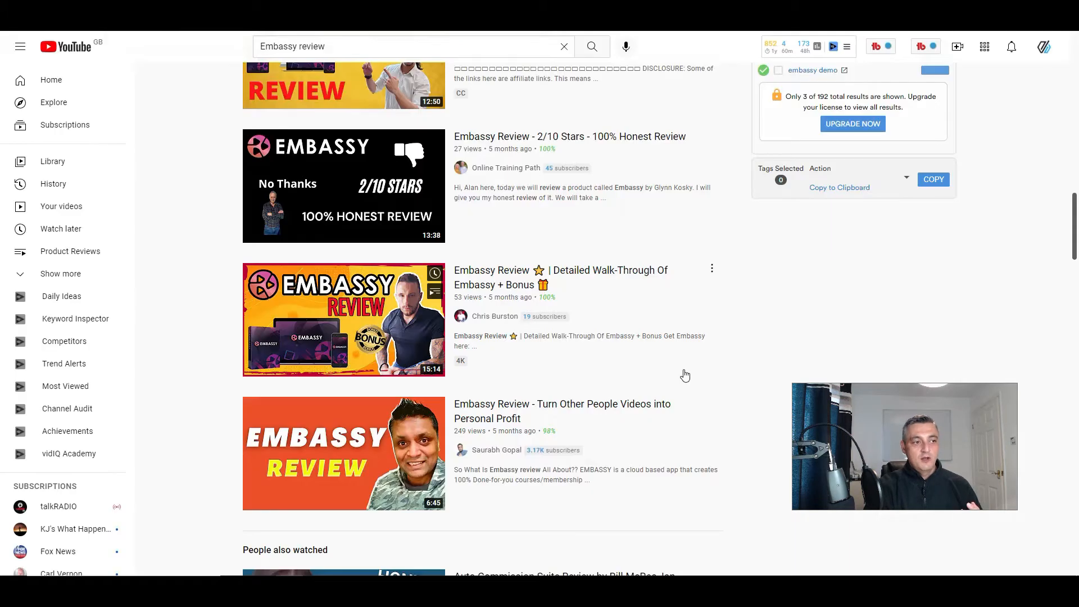
mouse_move(702, 316)
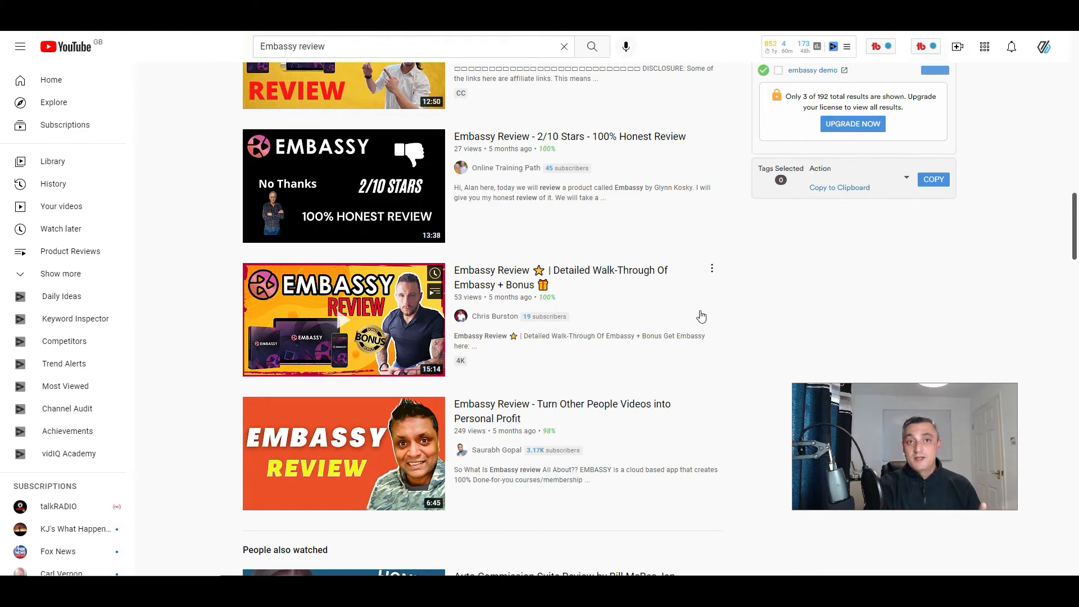
scroll("up", 3)
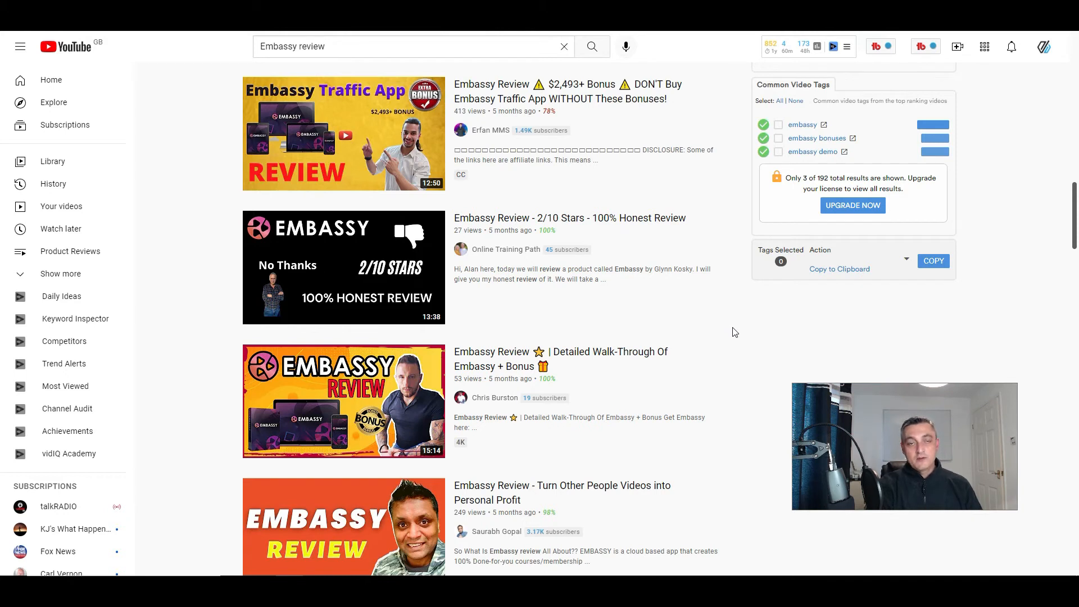
mouse_move(533, 160)
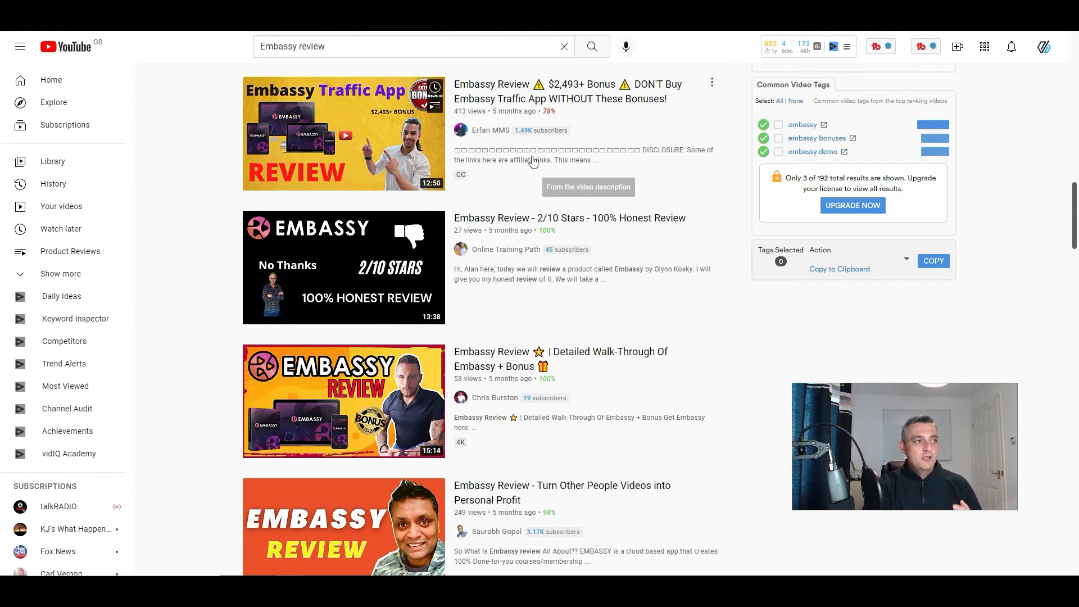
- Scroll up to the OTO1 '6 Figure Monster Merger' offer at $397 on the Cash Breeders page
scroll("up", 3)
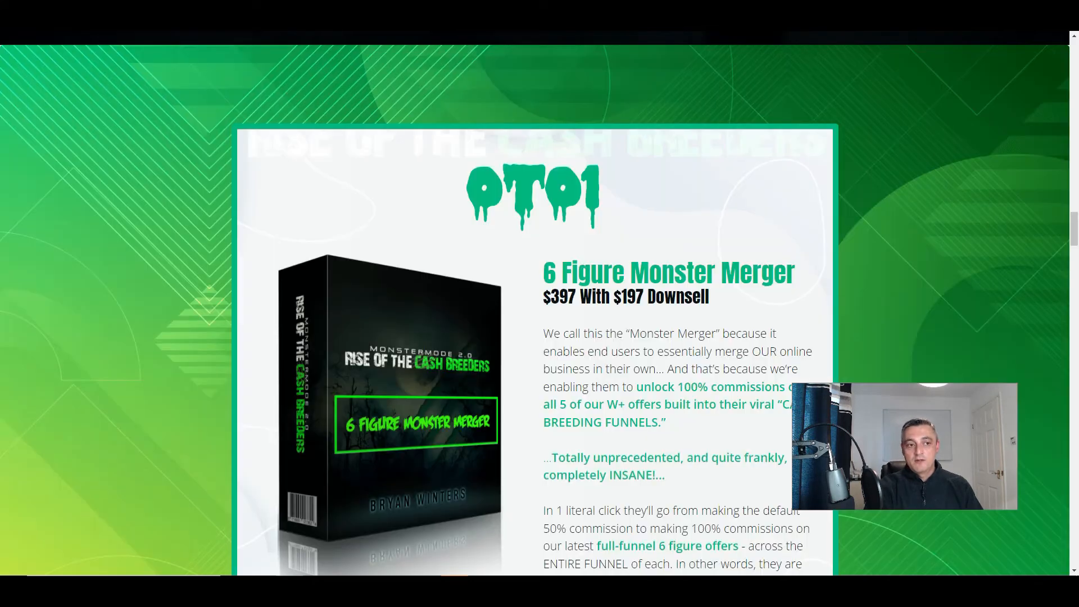
- Scroll through the Rise of the Cash Breeders OTO1–OTO4 upsell offers
scroll("down", 3)
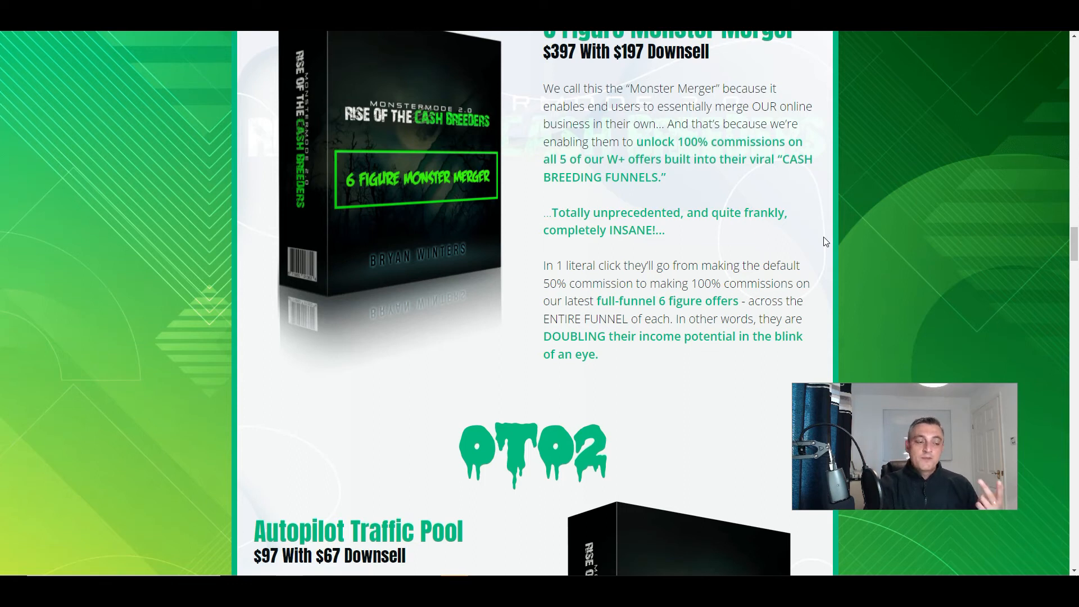
scroll("down", 3)
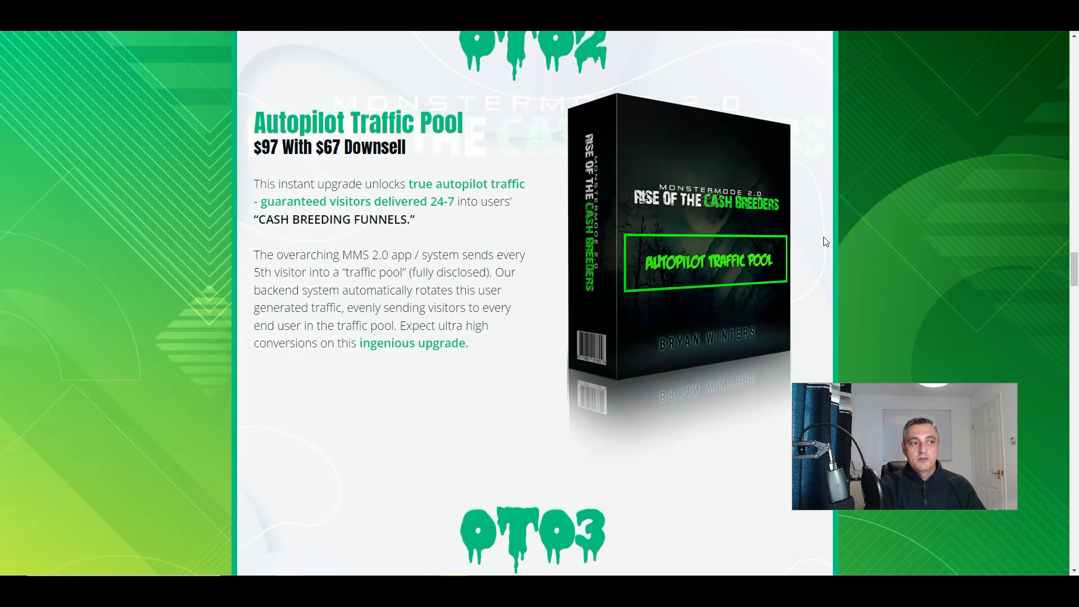
scroll("down", 3)
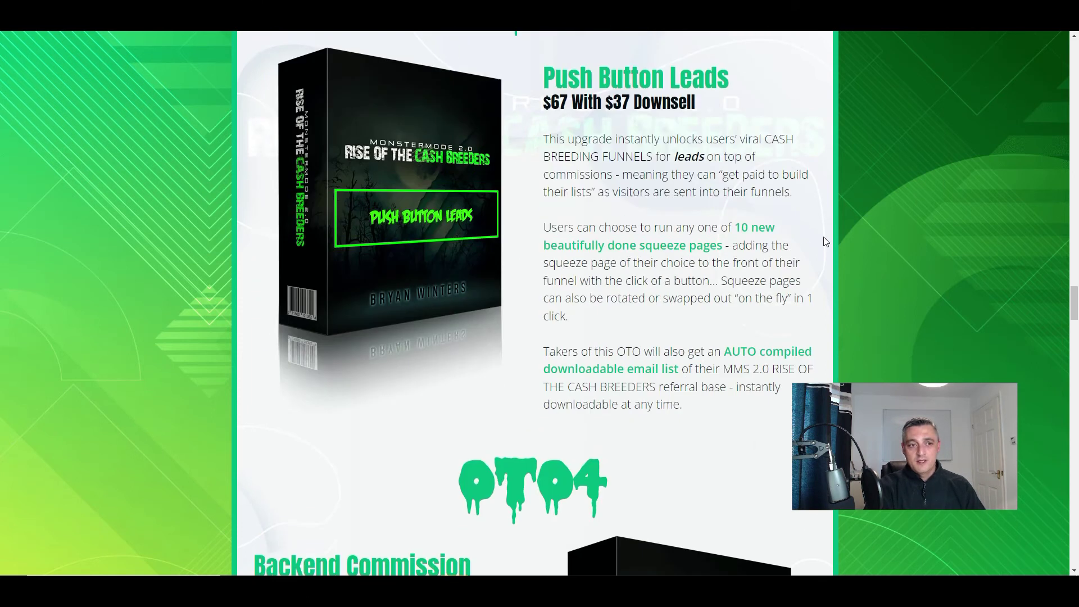
scroll("up", 3)
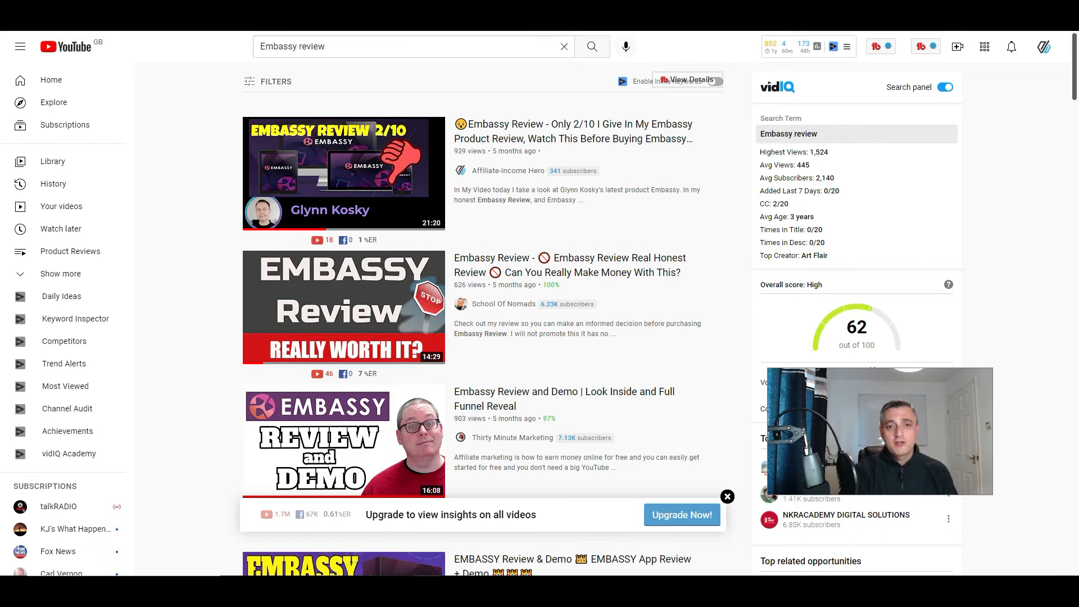
mouse_move(1014, 279)
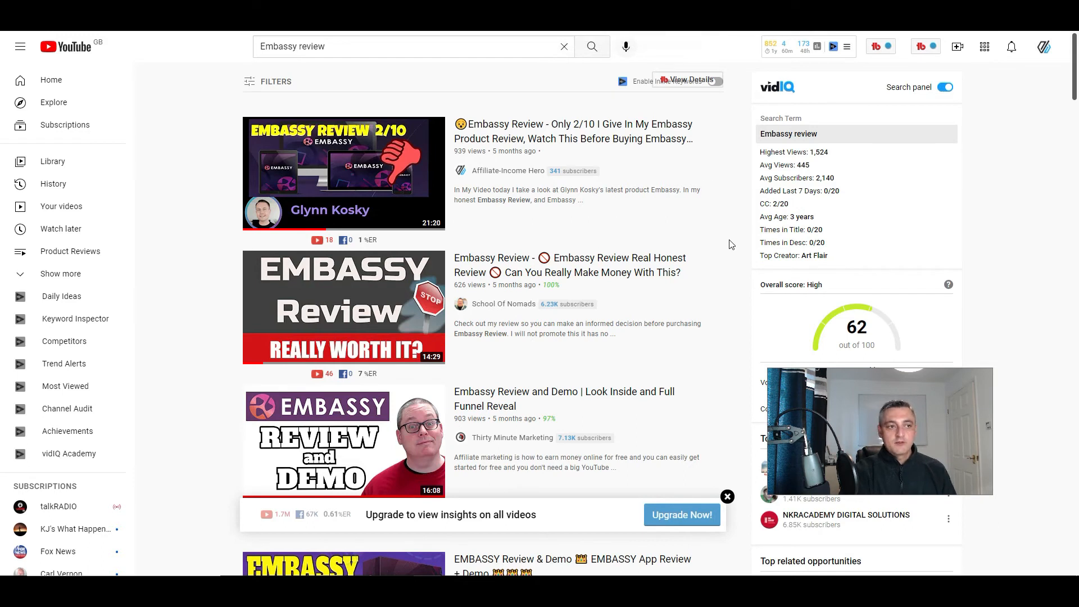
mouse_move(361, 188)
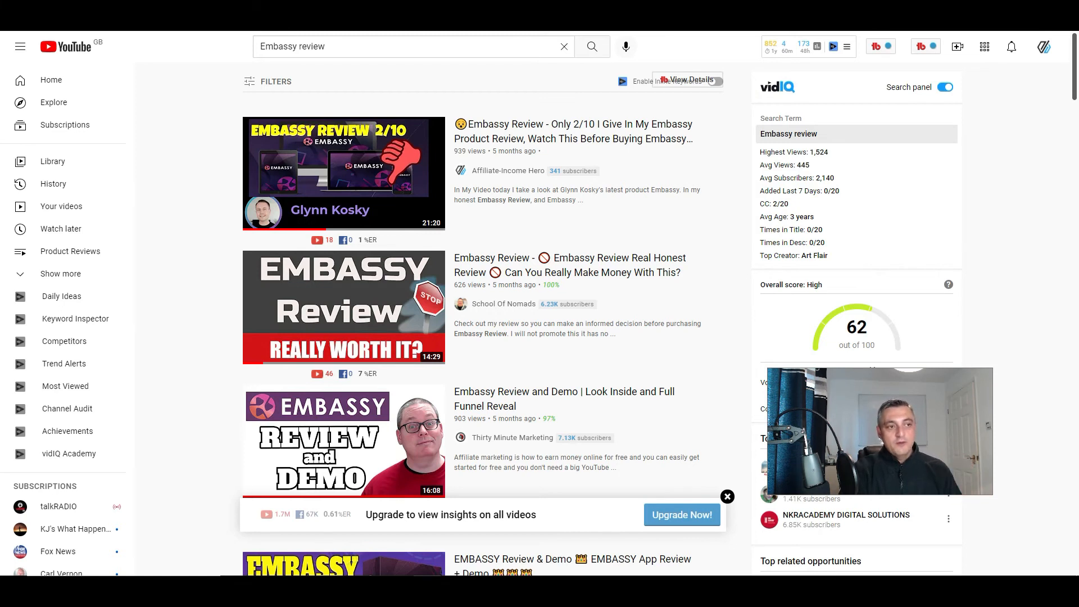
mouse_move(1021, 260)
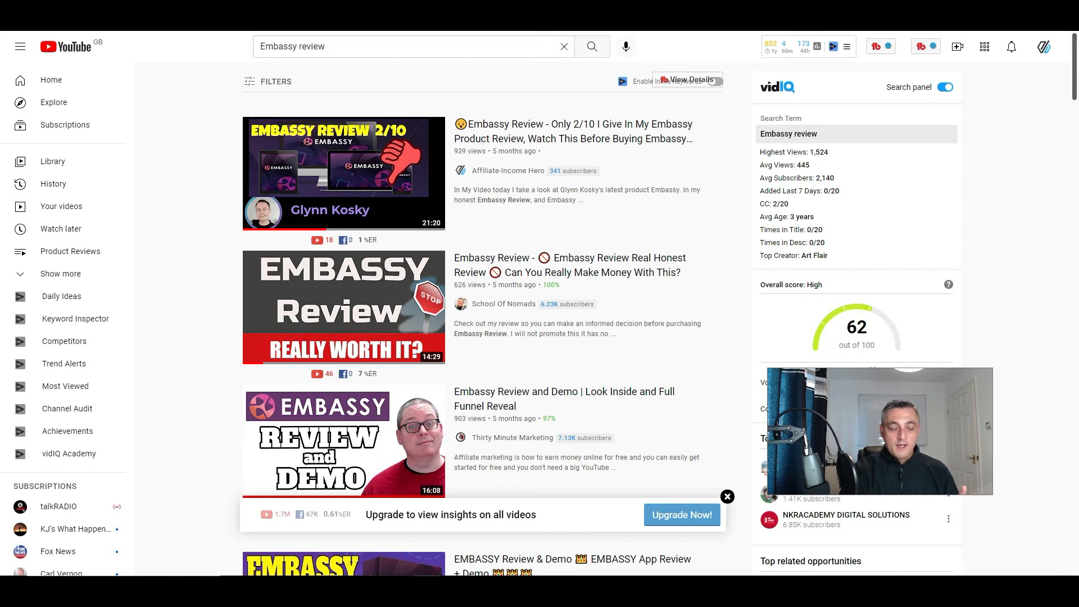
mouse_move(1007, 307)
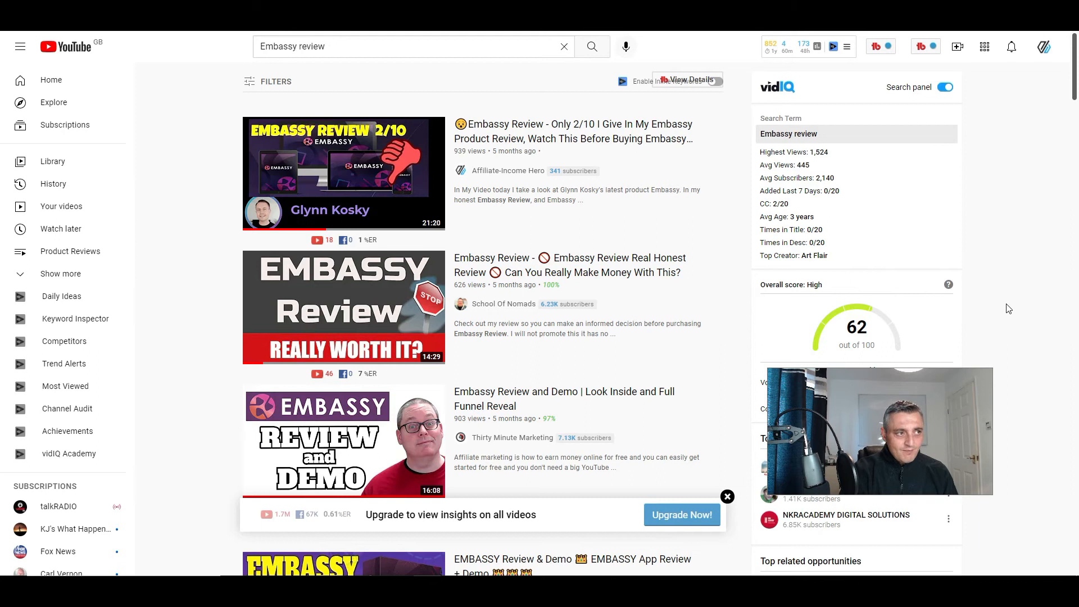
mouse_move(1023, 263)
type("checkout maximiser")
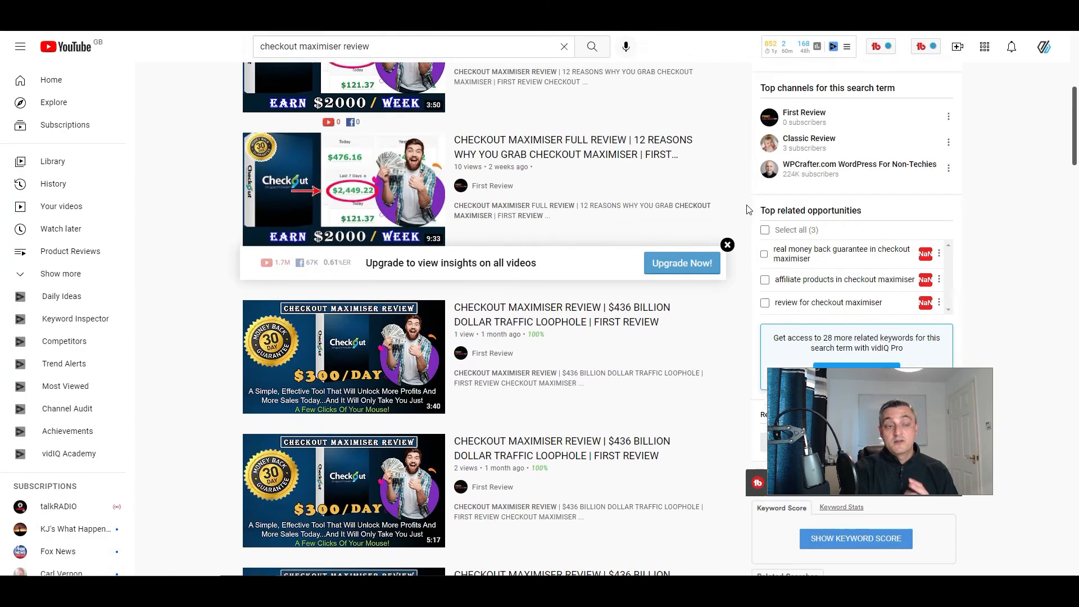
- Scroll down the 'checkout maximiser review' First Review videos beside vidIQ's top channels
scroll("down", 3)
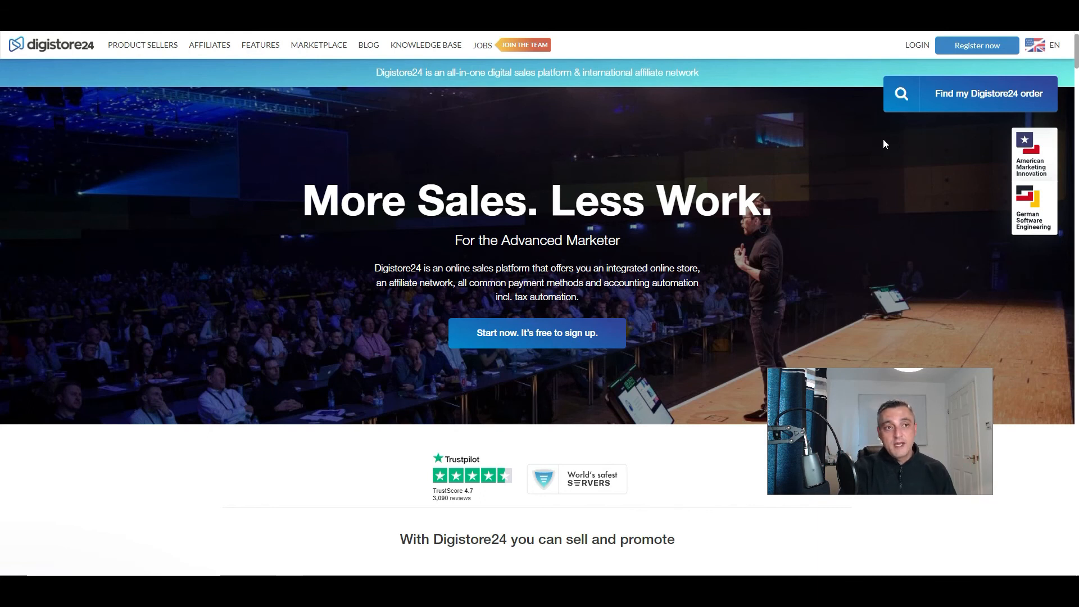
mouse_move(871, 213)
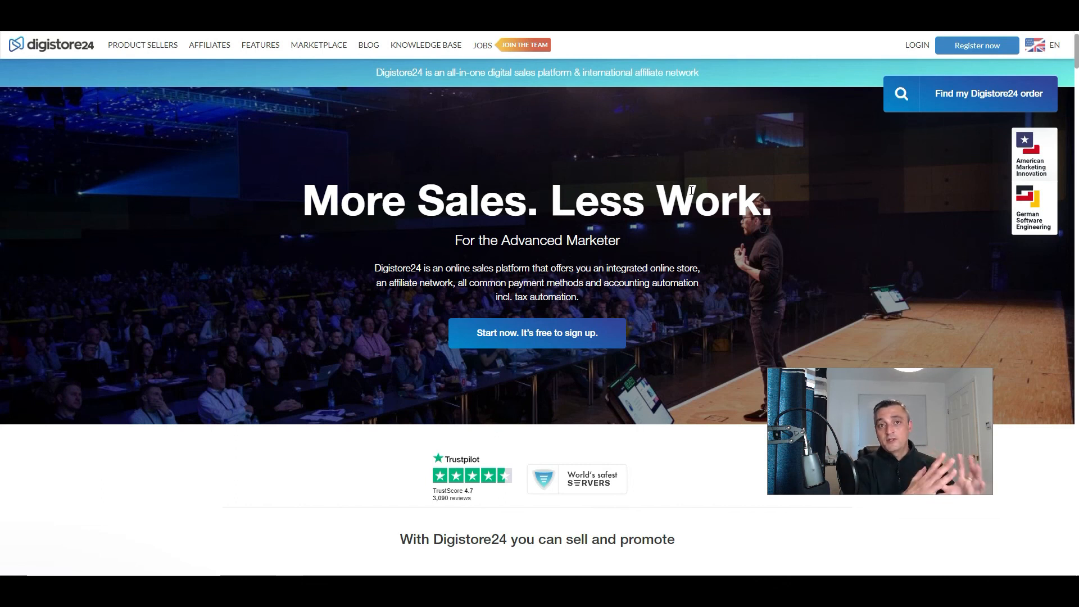
mouse_move(633, 95)
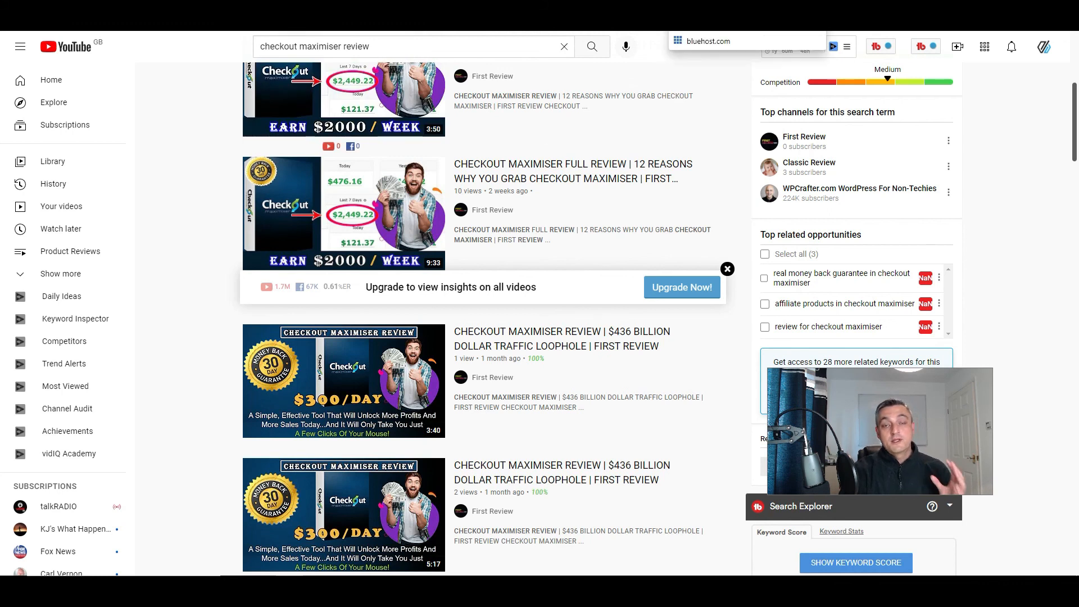
- Return to the YouTube tab showing checkout maximiser review search results
left_click(705, 40)
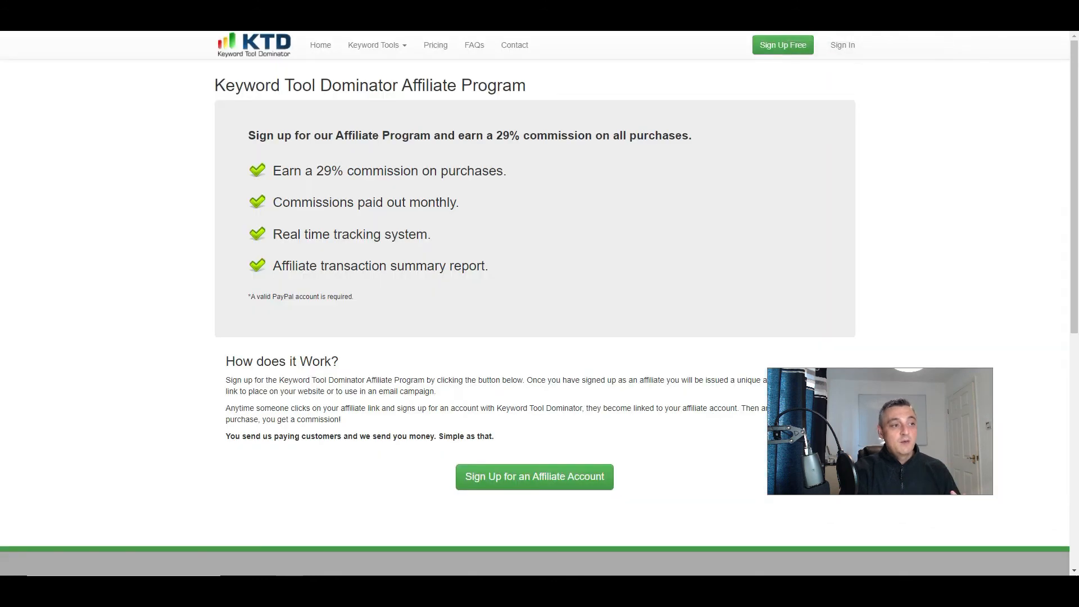
mouse_move(770, 264)
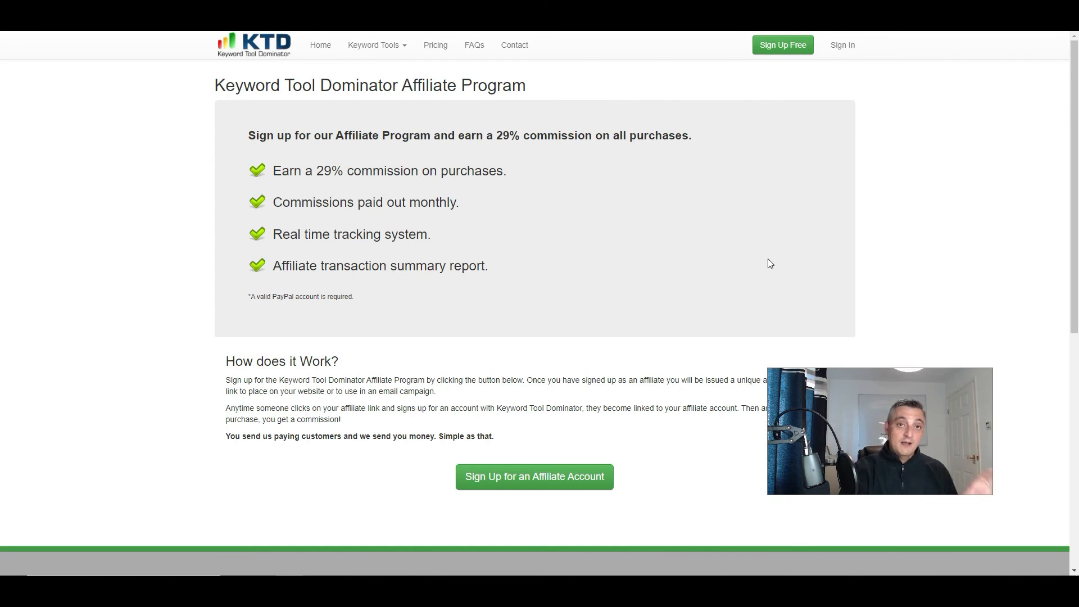
mouse_move(754, 252)
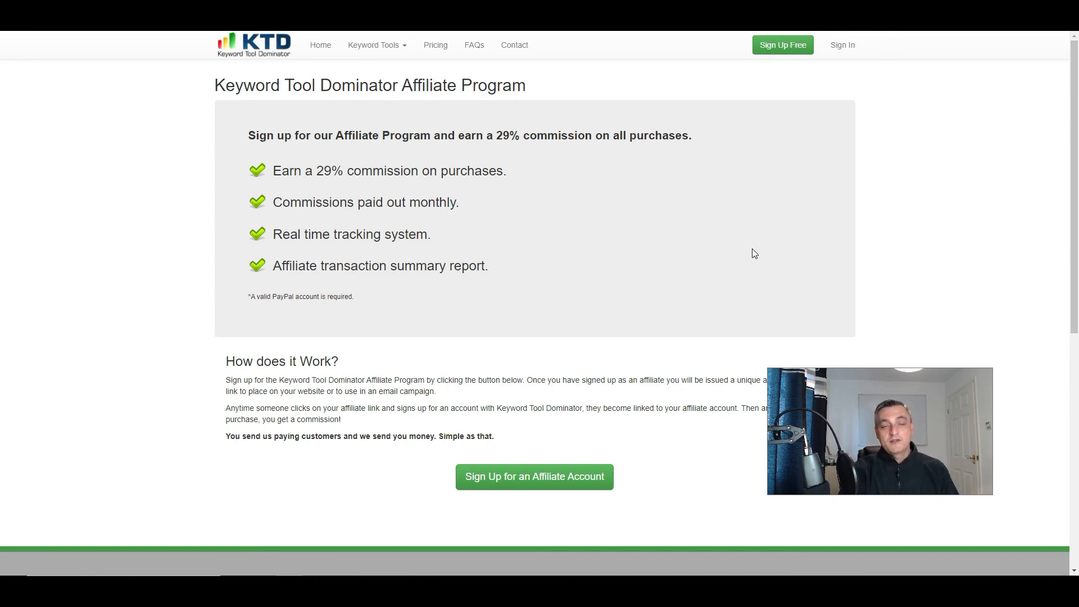
mouse_move(864, 229)
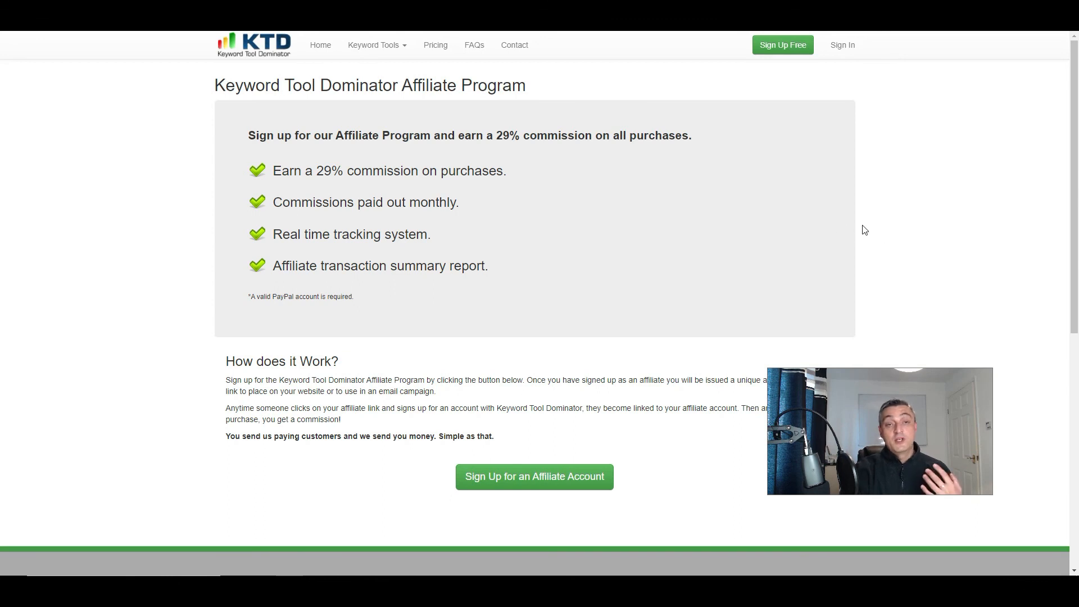